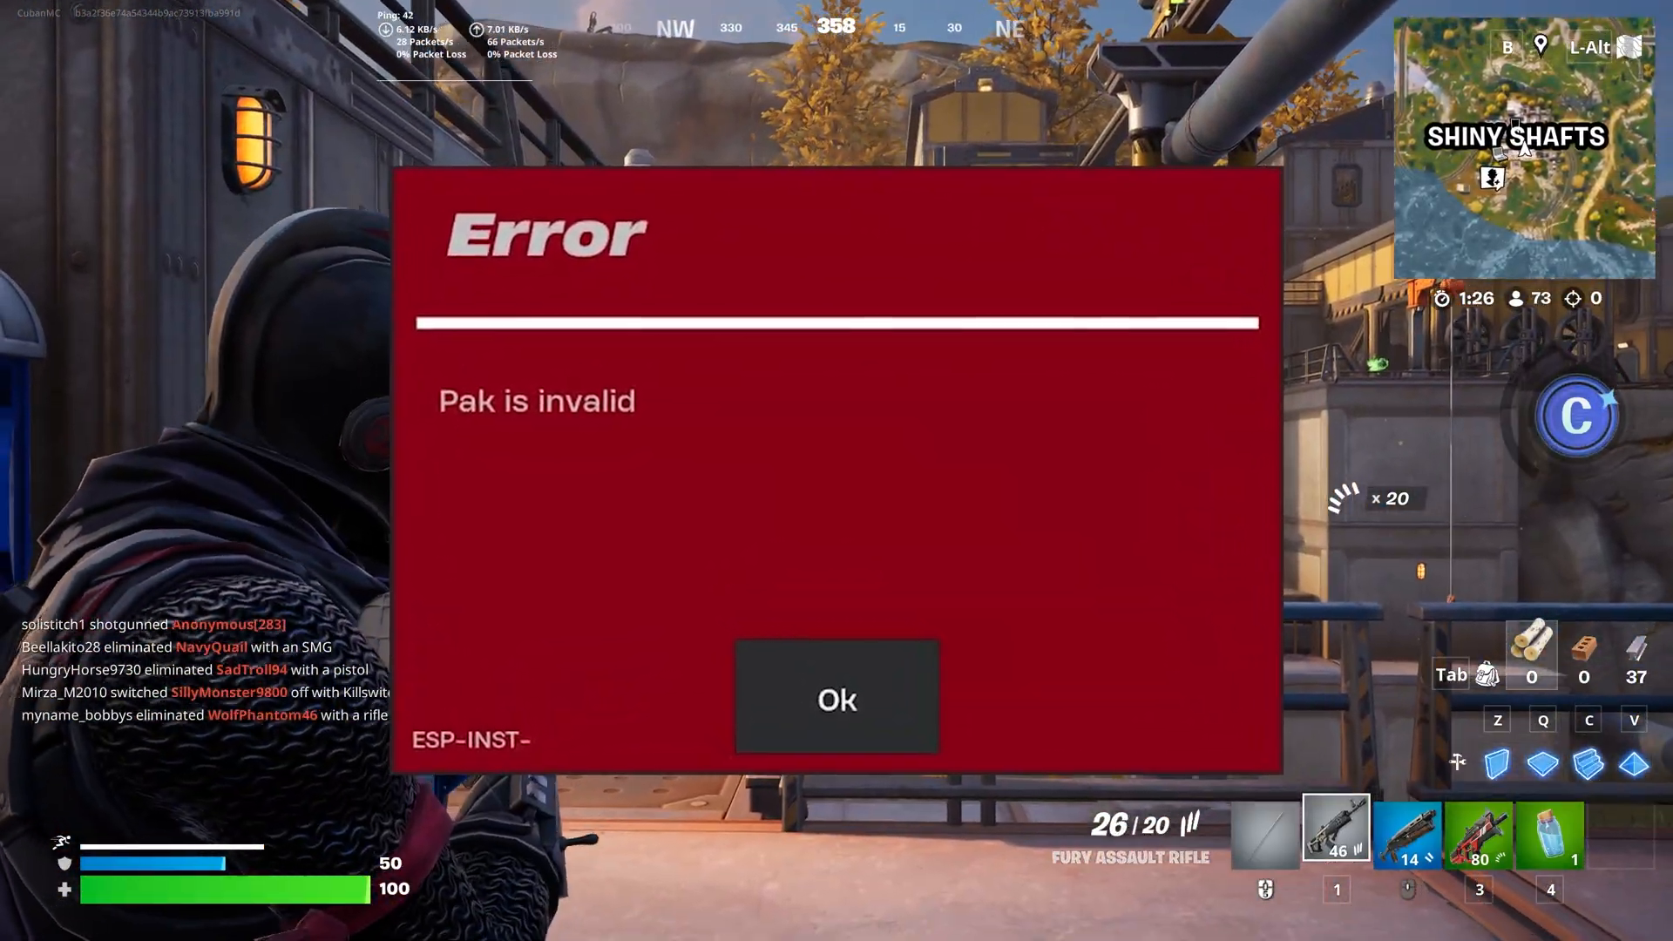
Step: Acknowledge Fortnite's 'Pak is invalid' error so it closes
{"action": "left_click", "coordinate": [836, 699]}
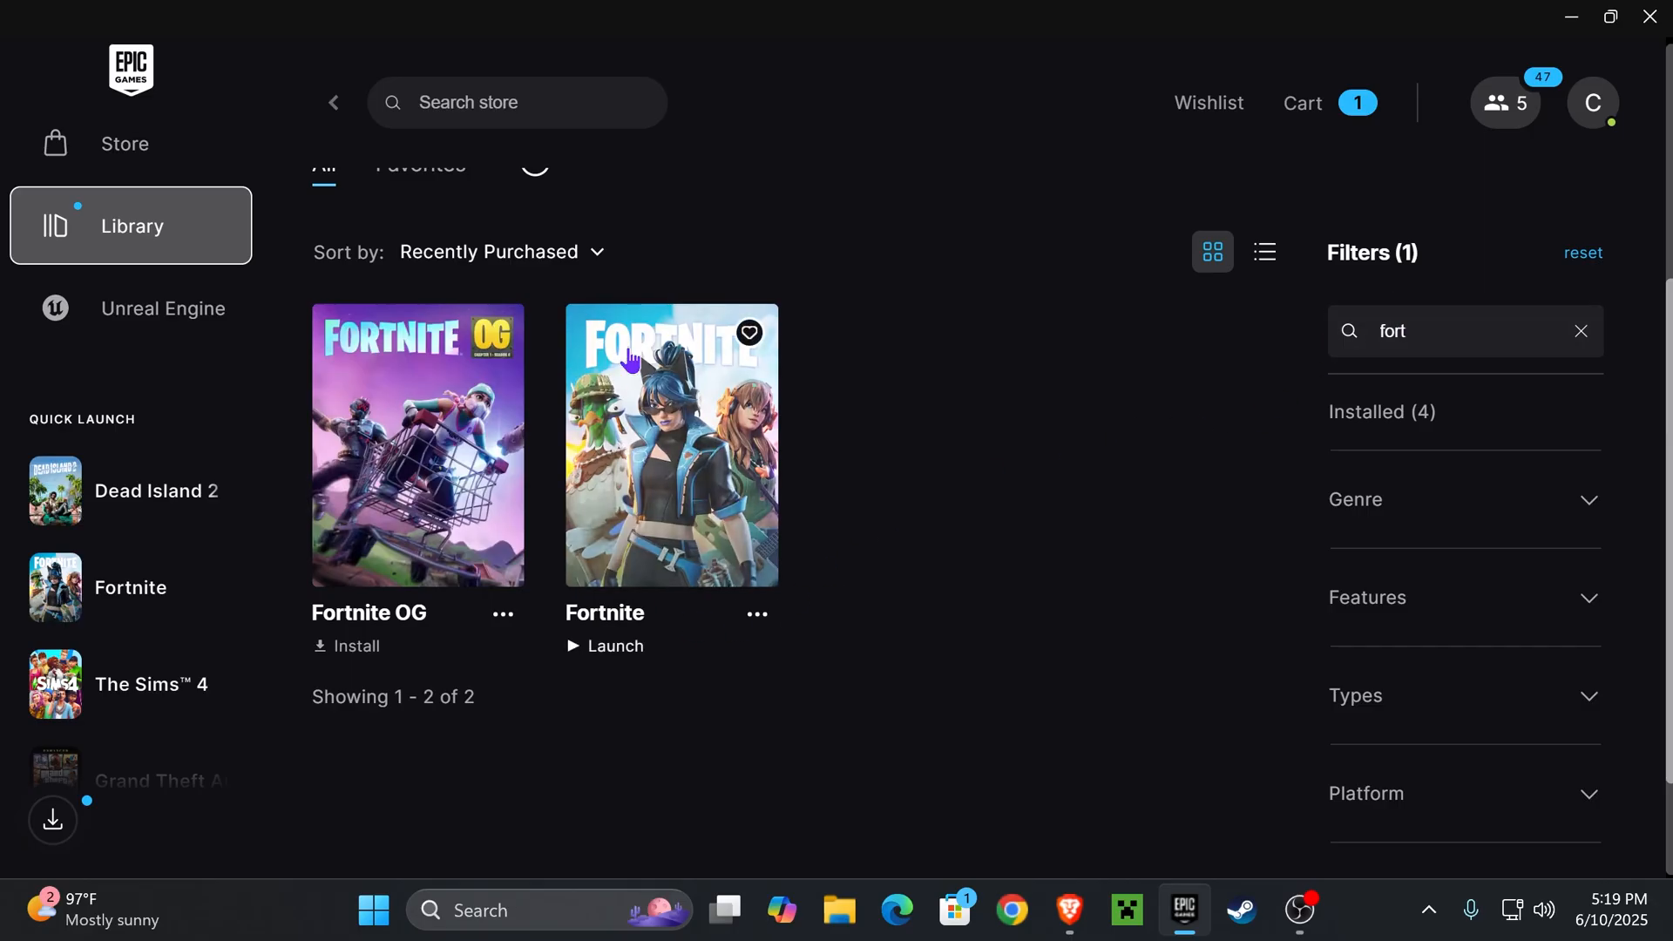
{"action": "mouse_move", "coordinate": [758, 631]}
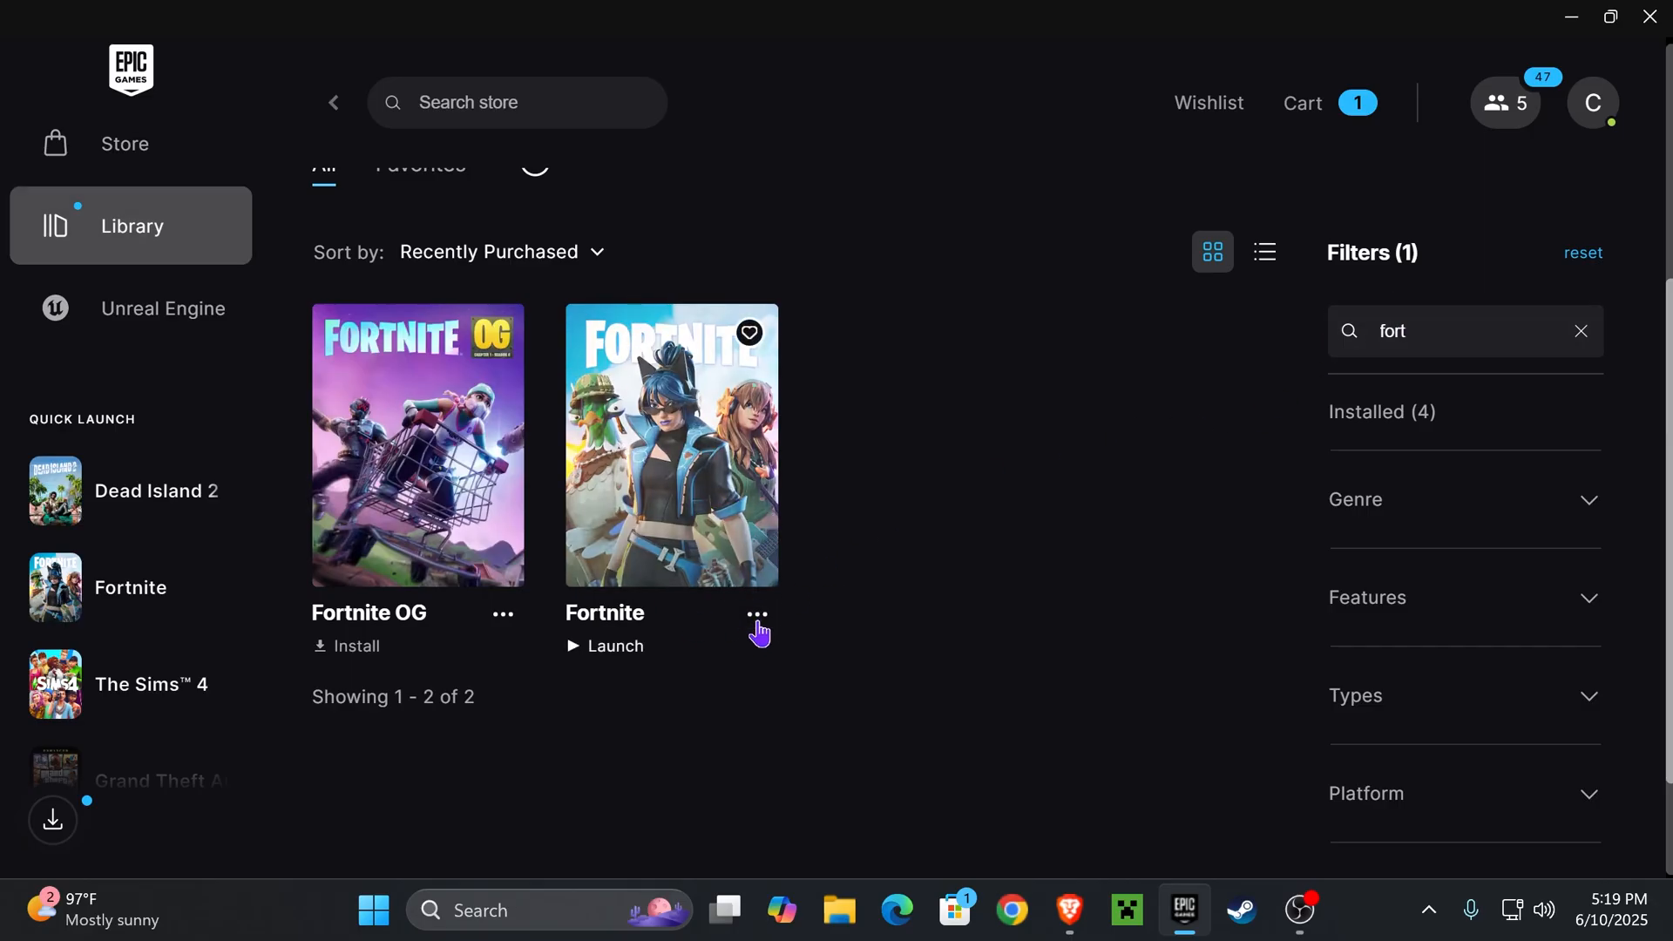
Step: Show Fortnite's management options from its three-dots menu in the Library
{"action": "left_click", "coordinate": [758, 613]}
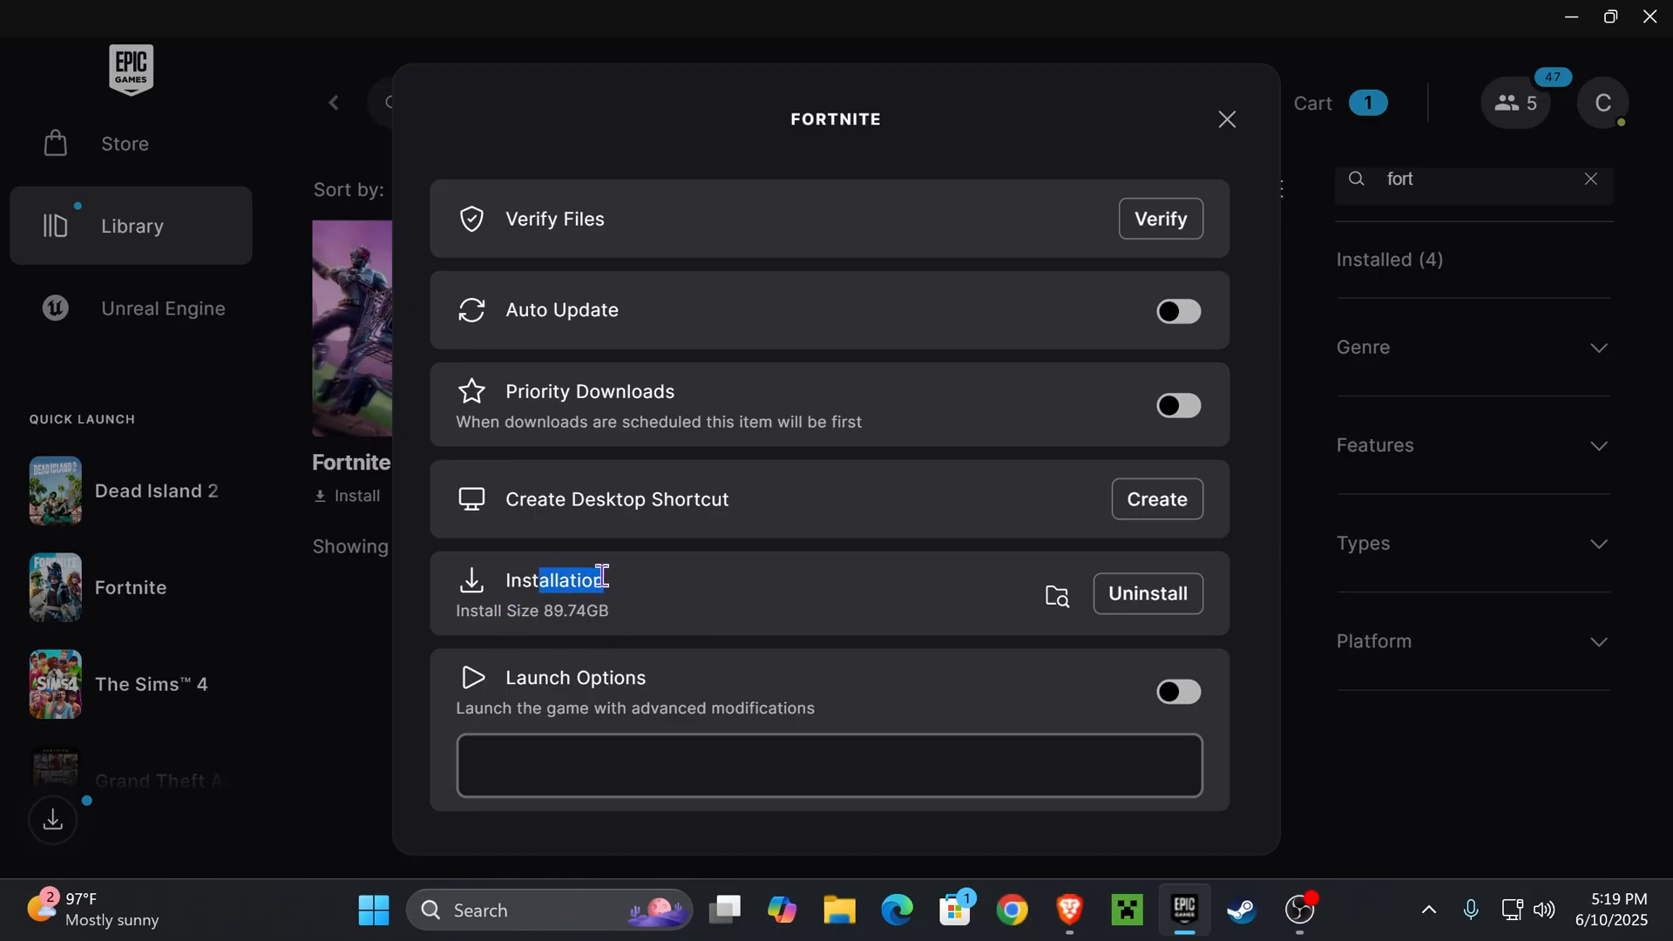
{"action": "mouse_move", "coordinate": [1056, 594]}
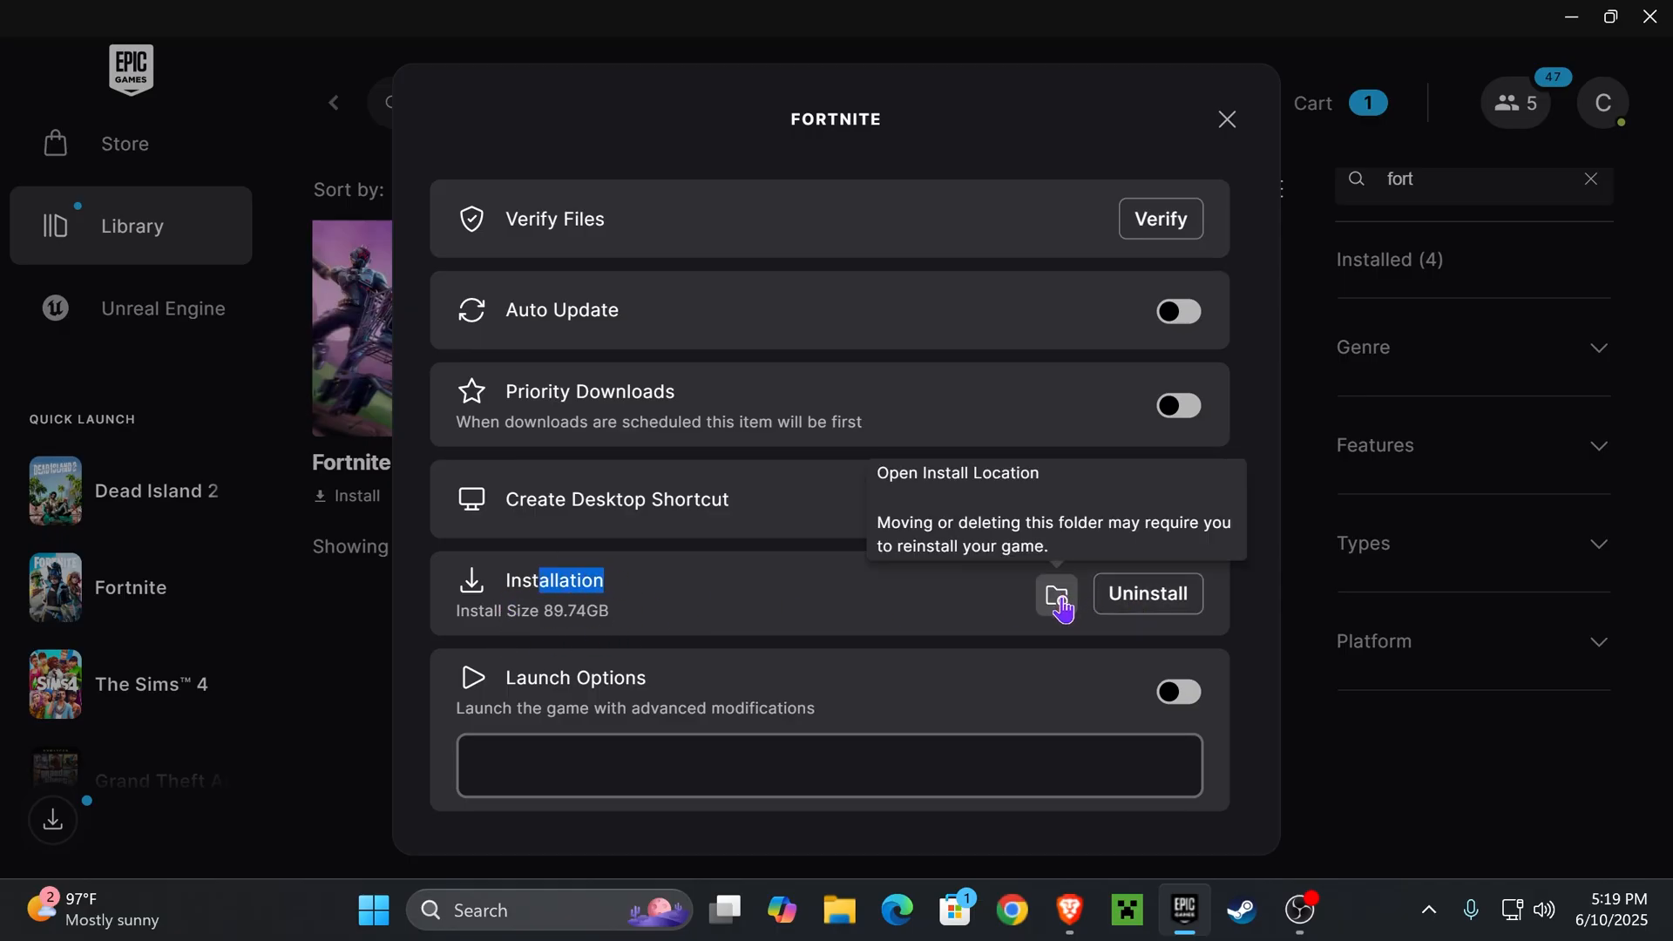
Step: Open Fortnite's install location, go into FortniteGame\Content\Paks and sort by size, largest first
{"action": "left_click", "coordinate": [1056, 592]}
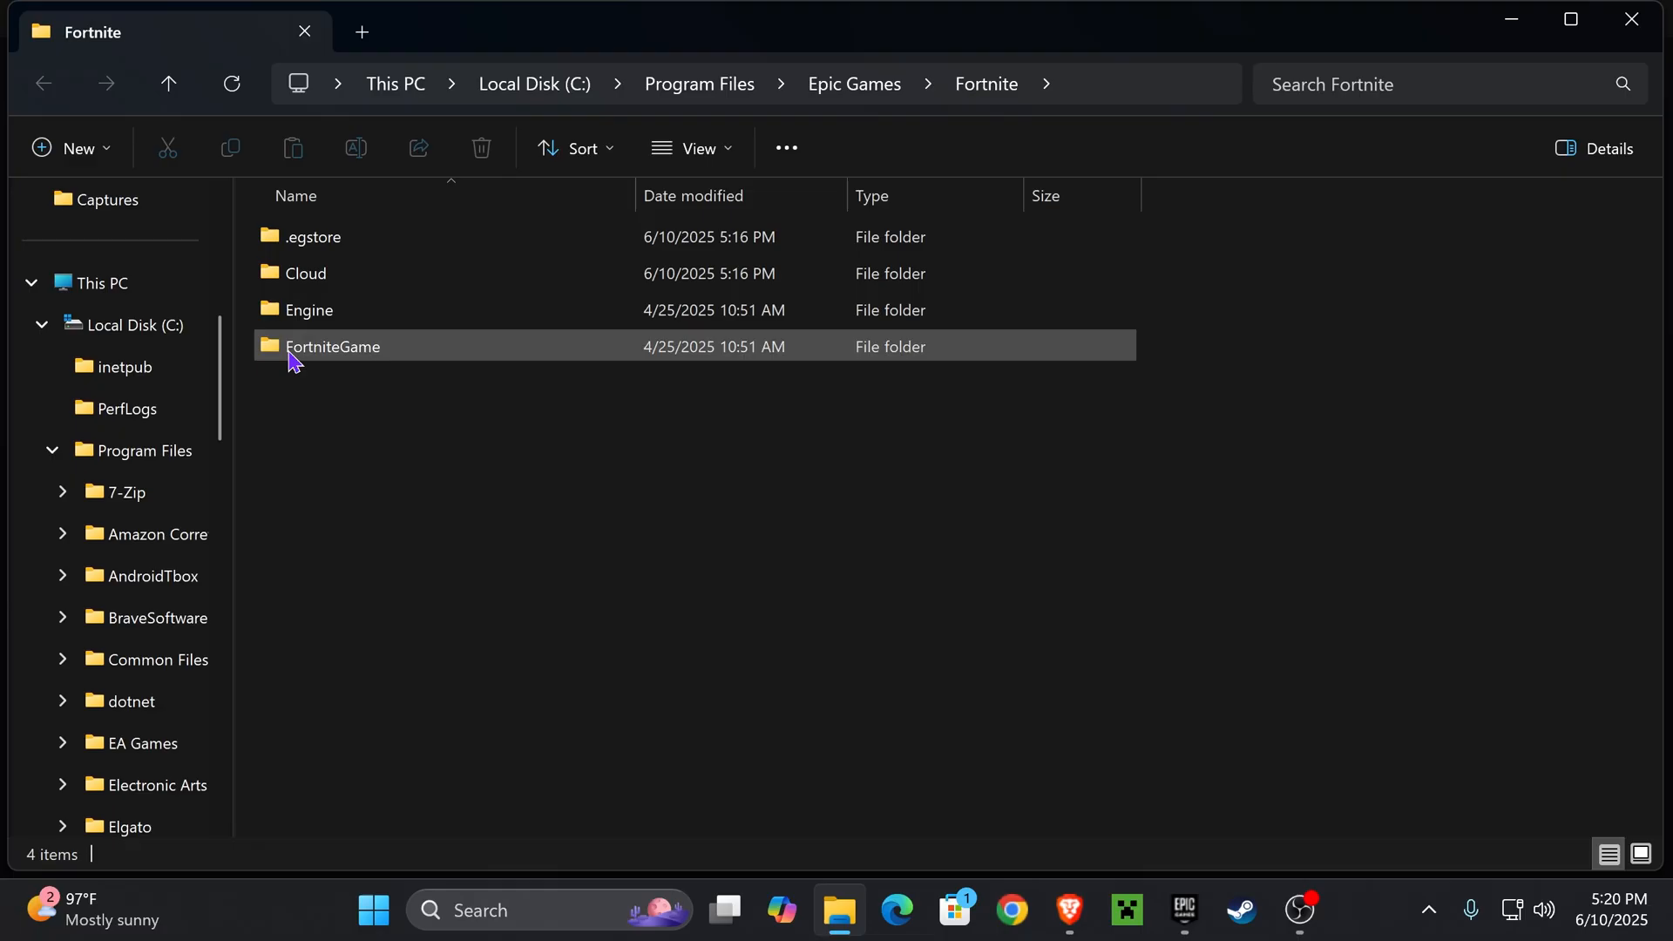
{"action": "double_click", "coordinate": [331, 345]}
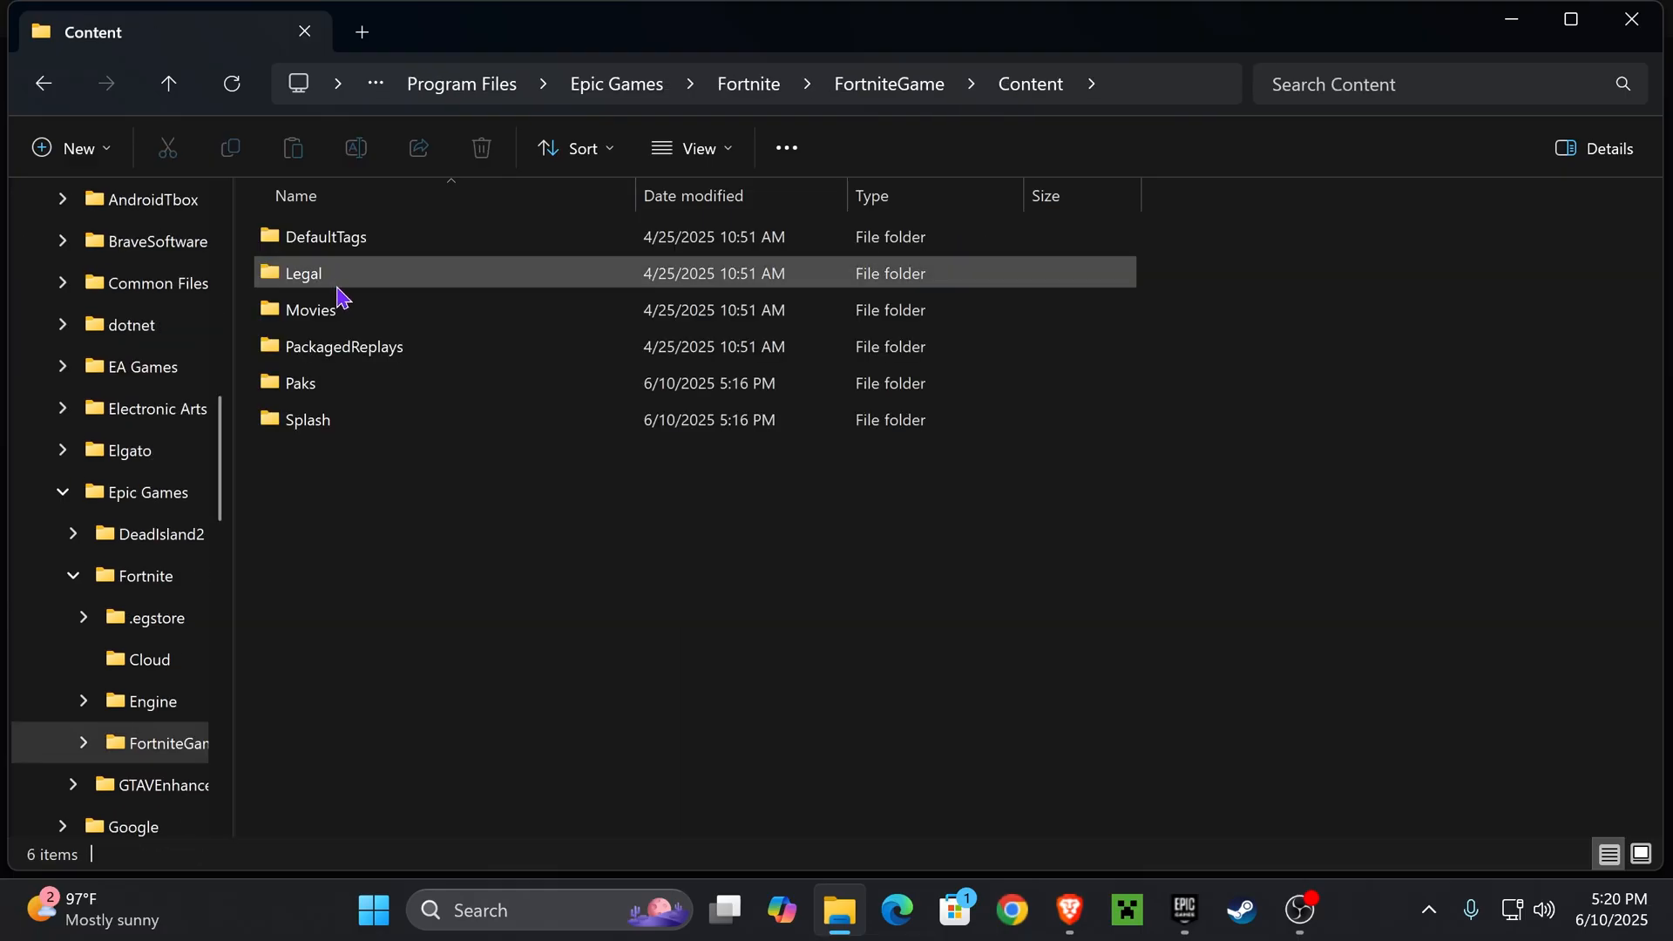
{"action": "double_click", "coordinate": [302, 383]}
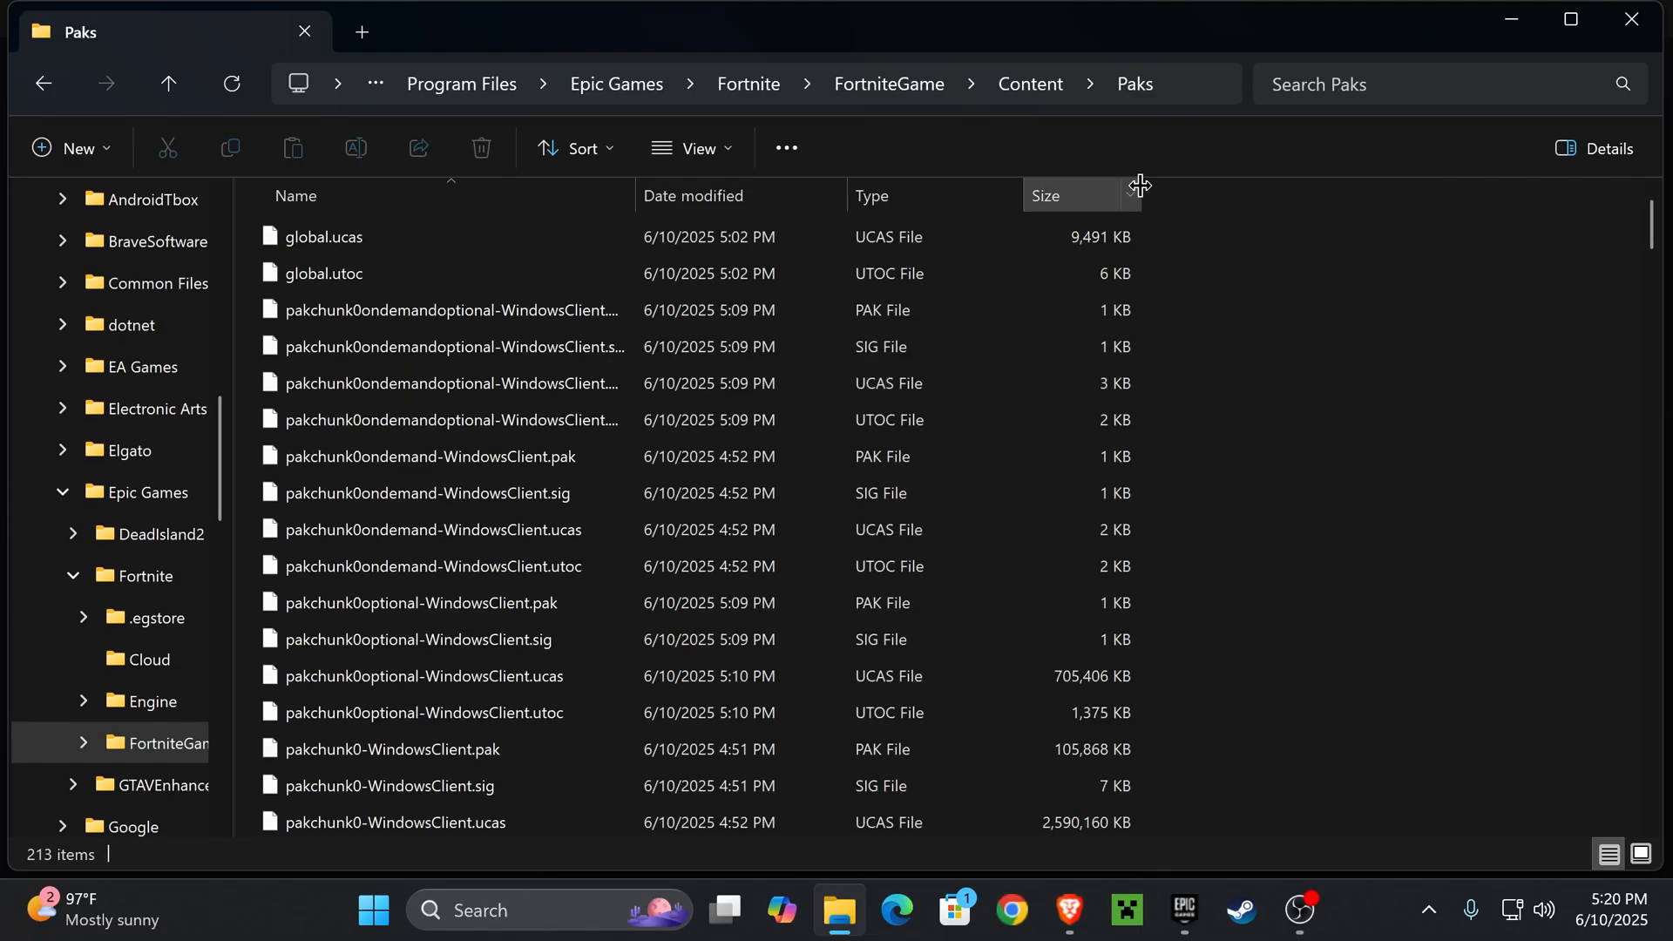
{"action": "left_click", "coordinate": [1046, 196]}
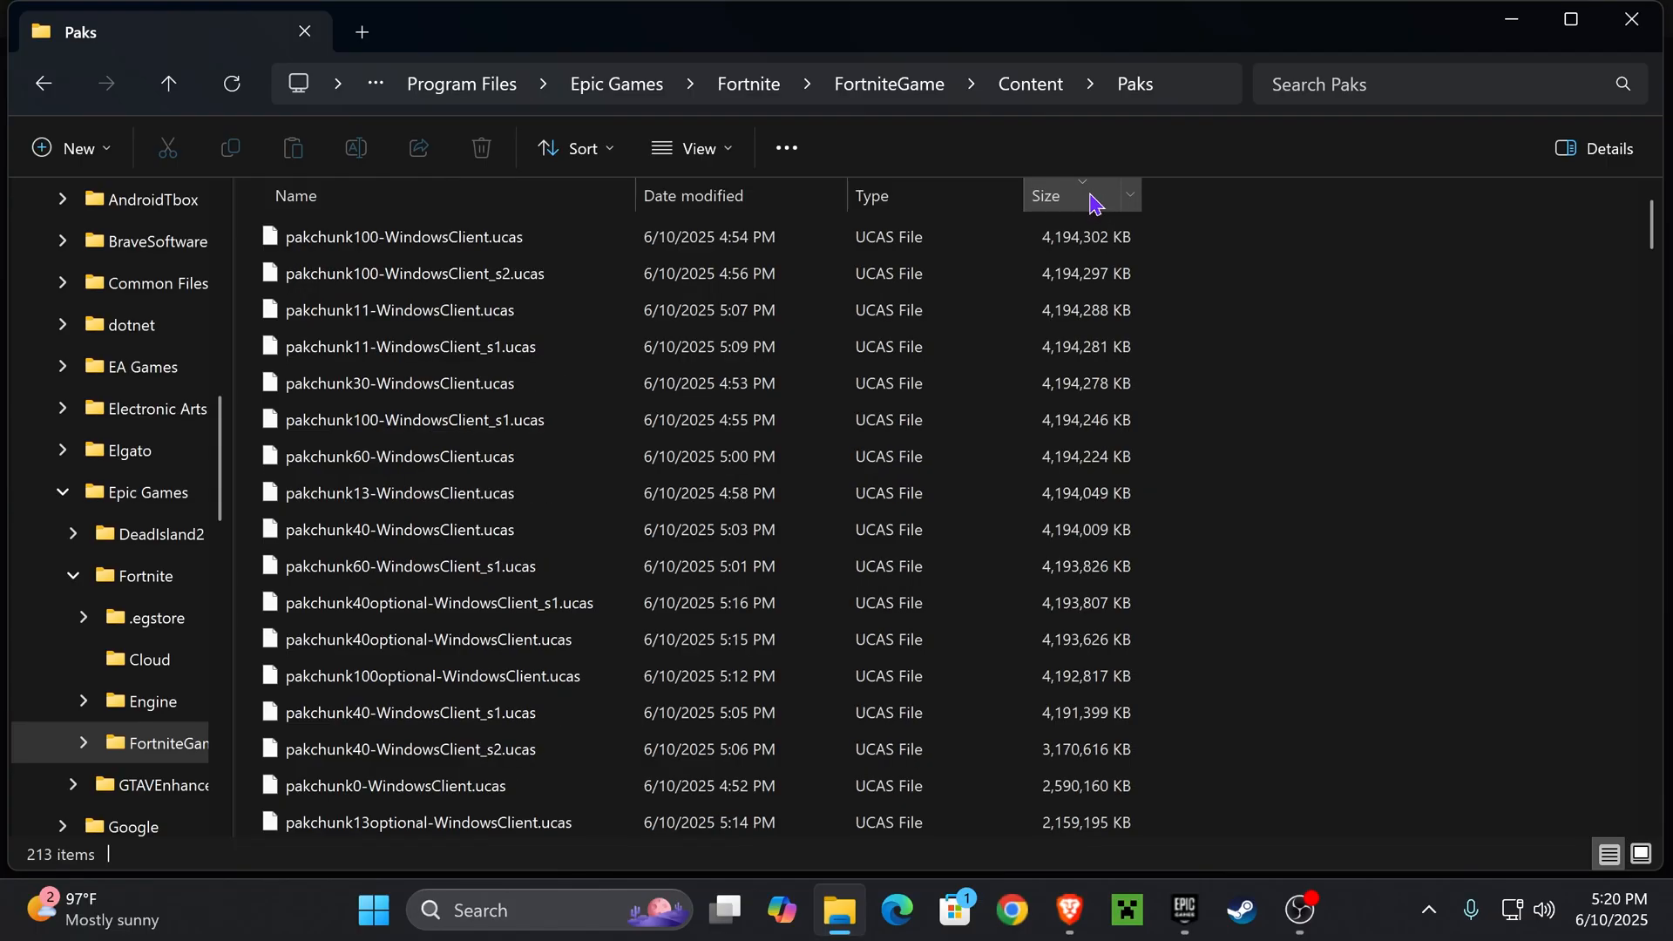
Step: Scroll down the sorted Paks list and select global.utoc as the first file to remove
{"action": "left_click", "coordinate": [401, 311]}
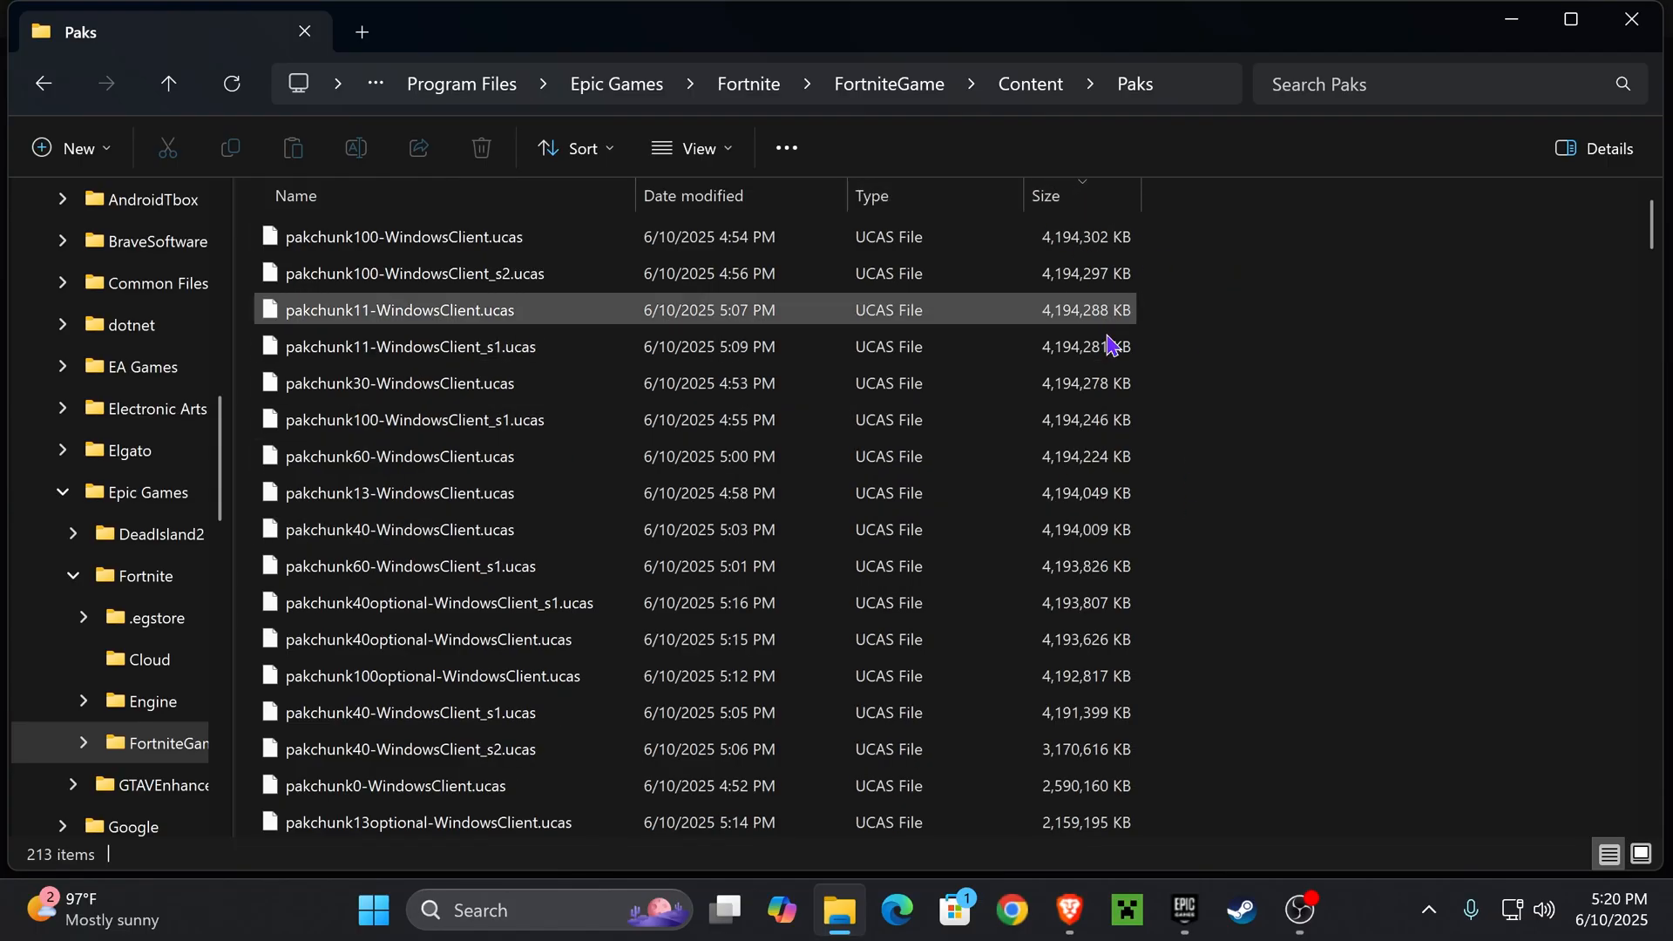
{"action": "scroll", "scroll_direction": "down", "scroll_amount": 3}
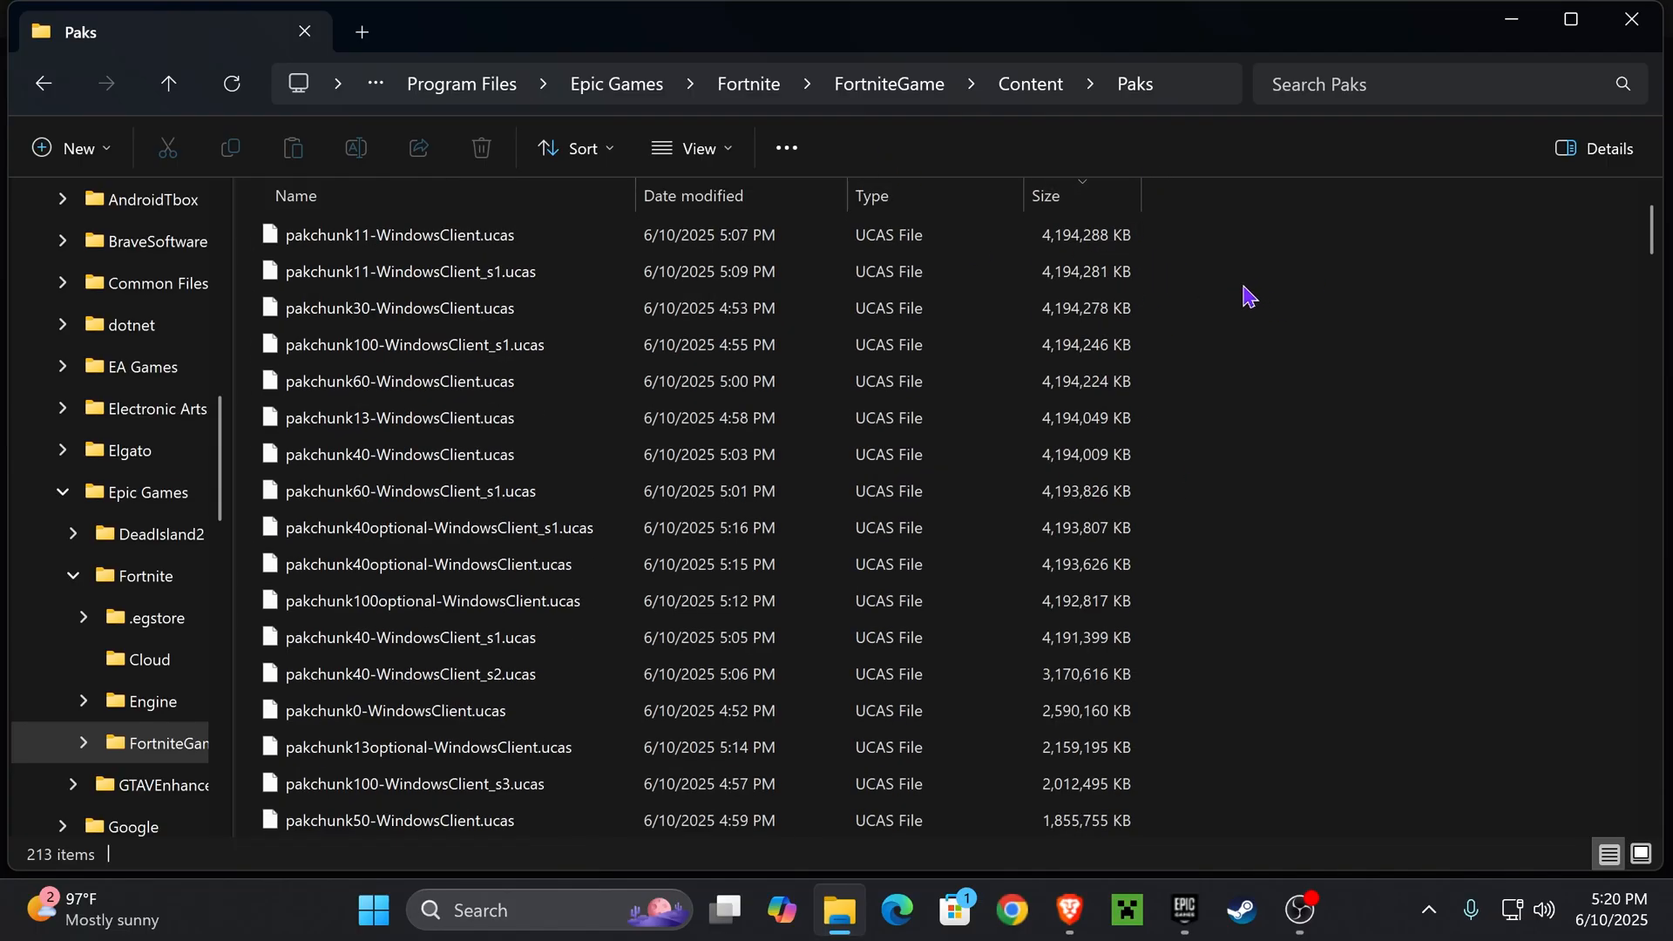
{"action": "scroll", "scroll_direction": "down", "scroll_amount": 3}
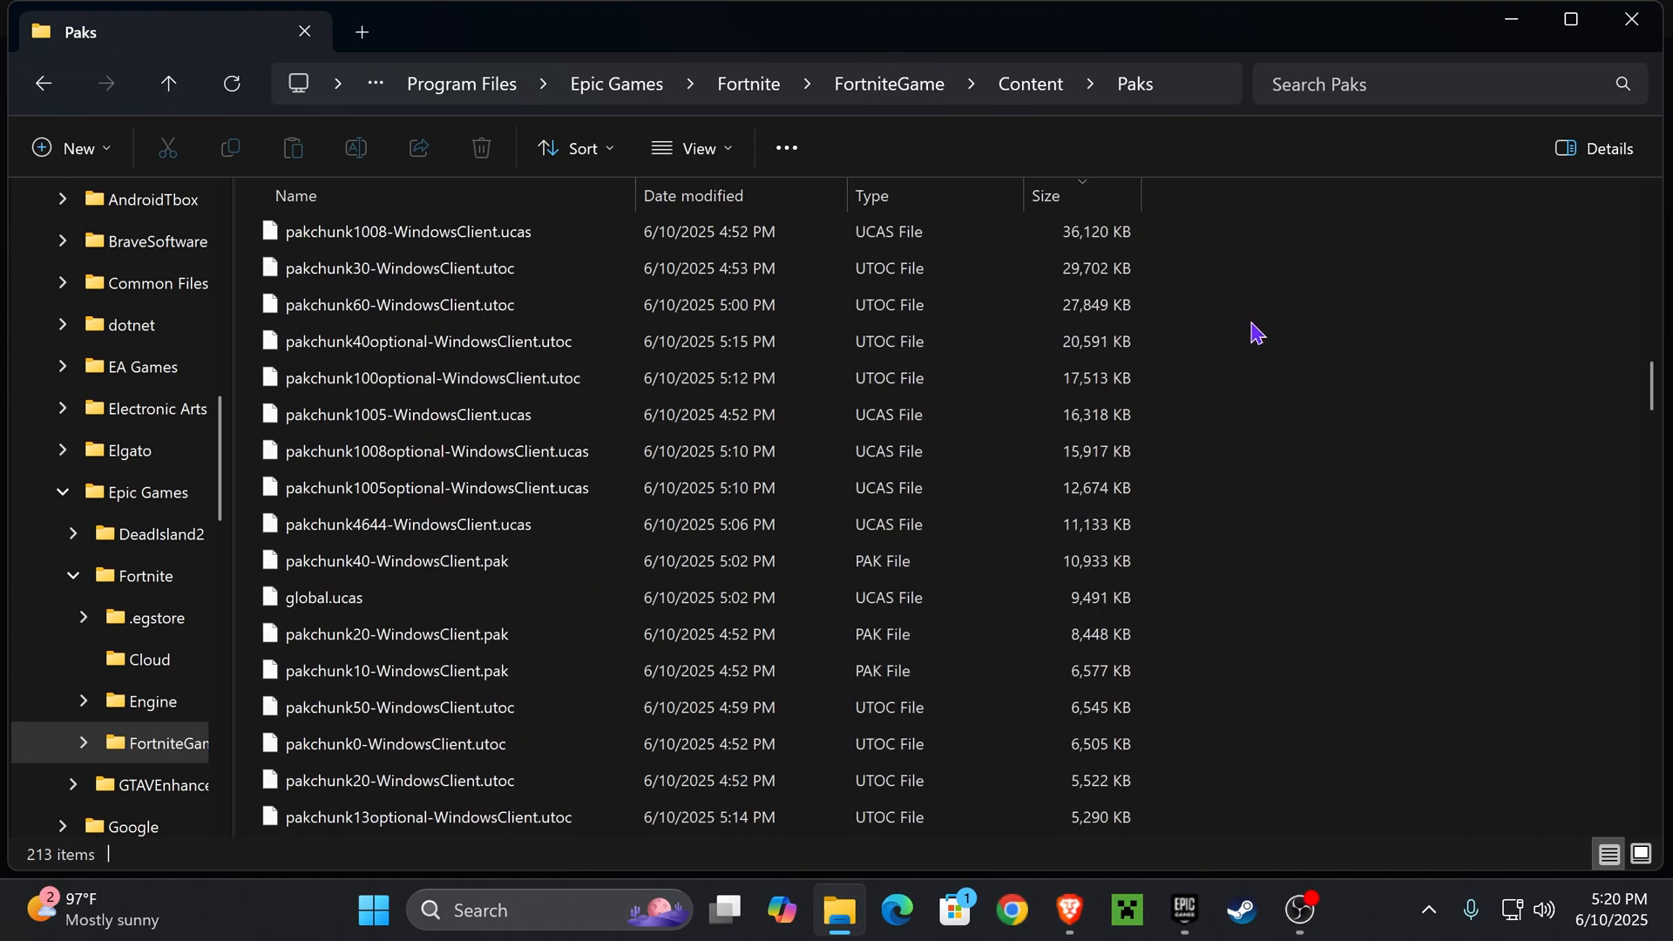
{"action": "left_click", "coordinate": [1047, 195]}
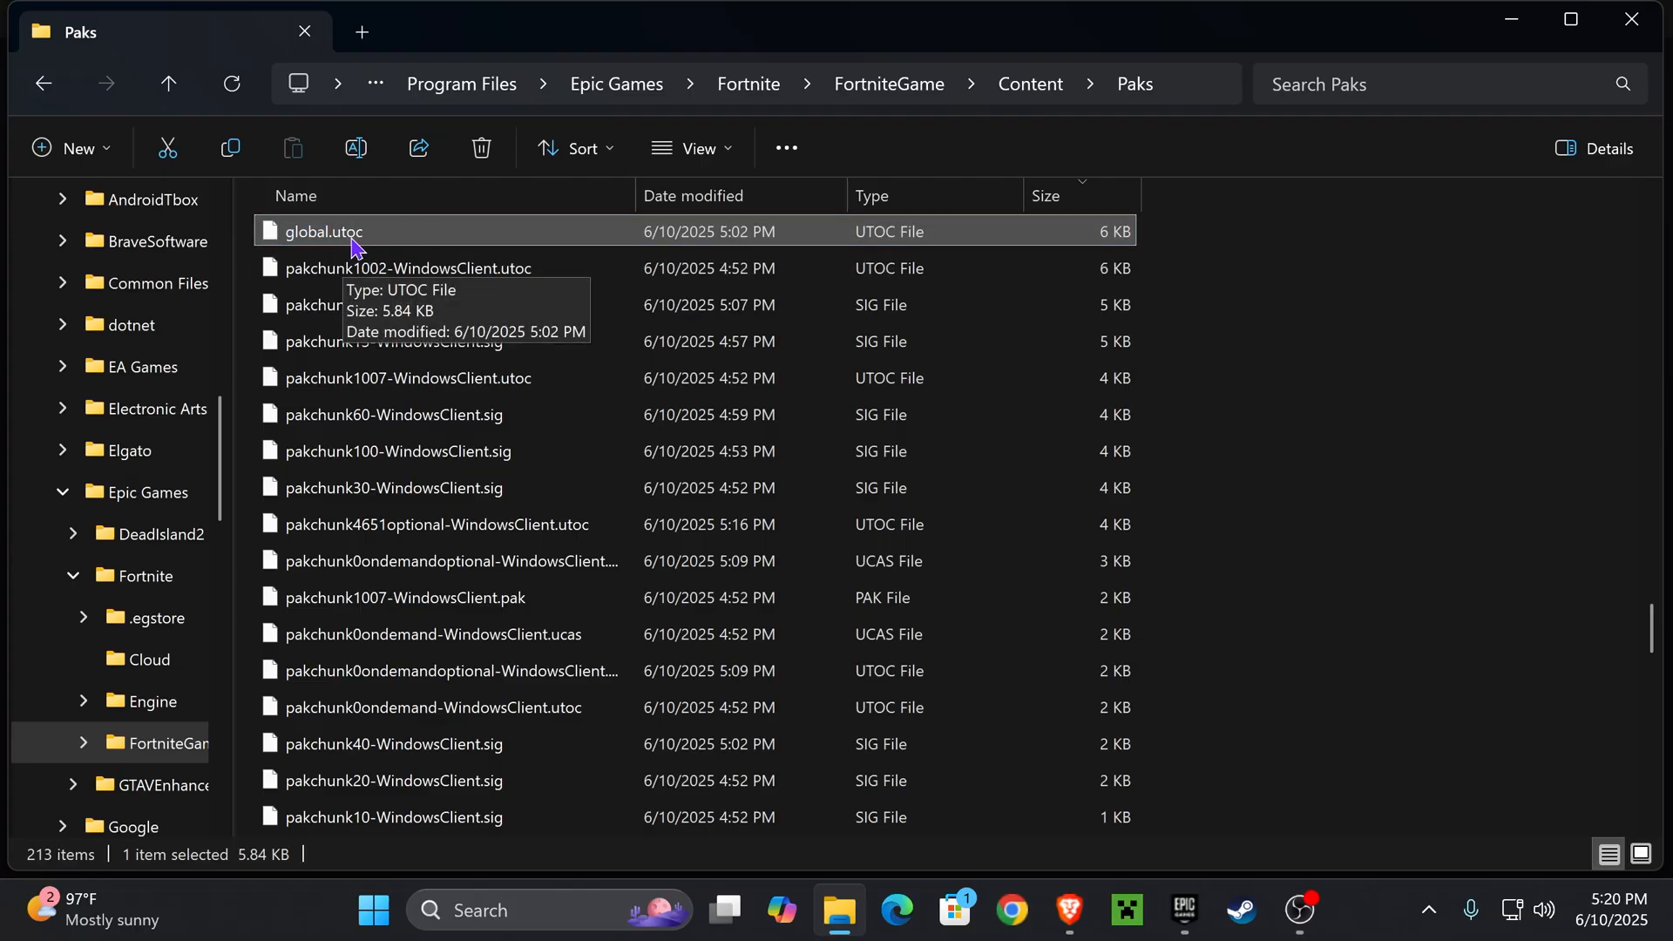
{"action": "mouse_move", "coordinate": [692, 146]}
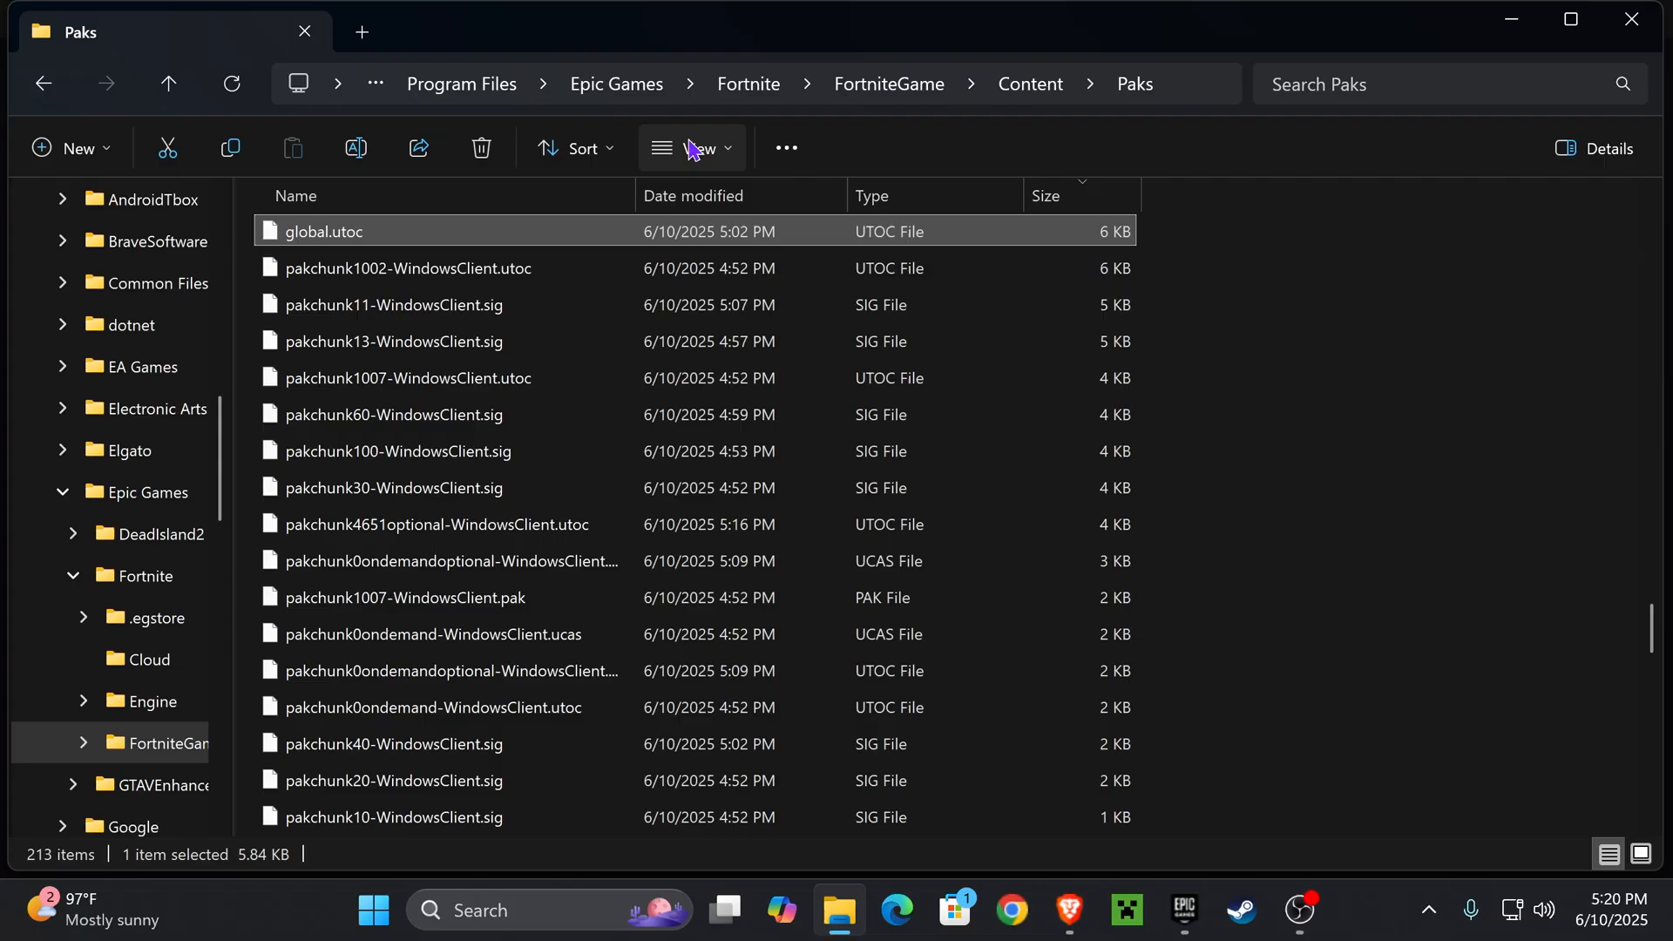
Step: Select every file from global.utoc to the end and delete those 73 pak files, leaving 140 items
{"action": "left_click", "coordinate": [692, 147]}
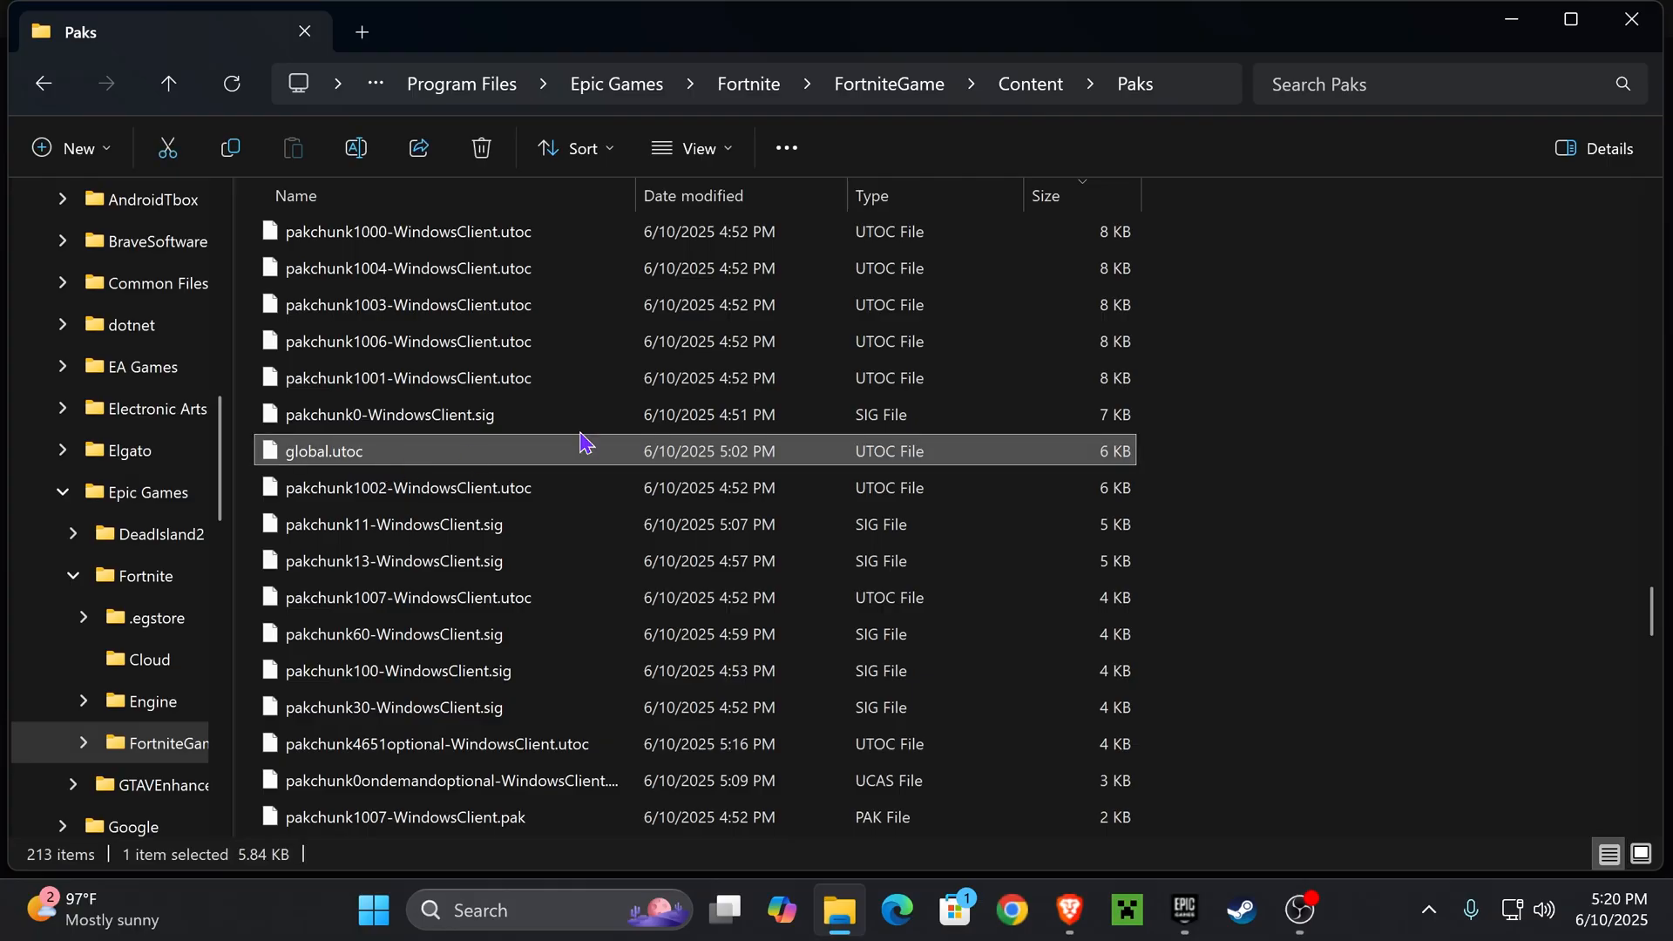
{"action": "mouse_move", "coordinate": [1134, 232]}
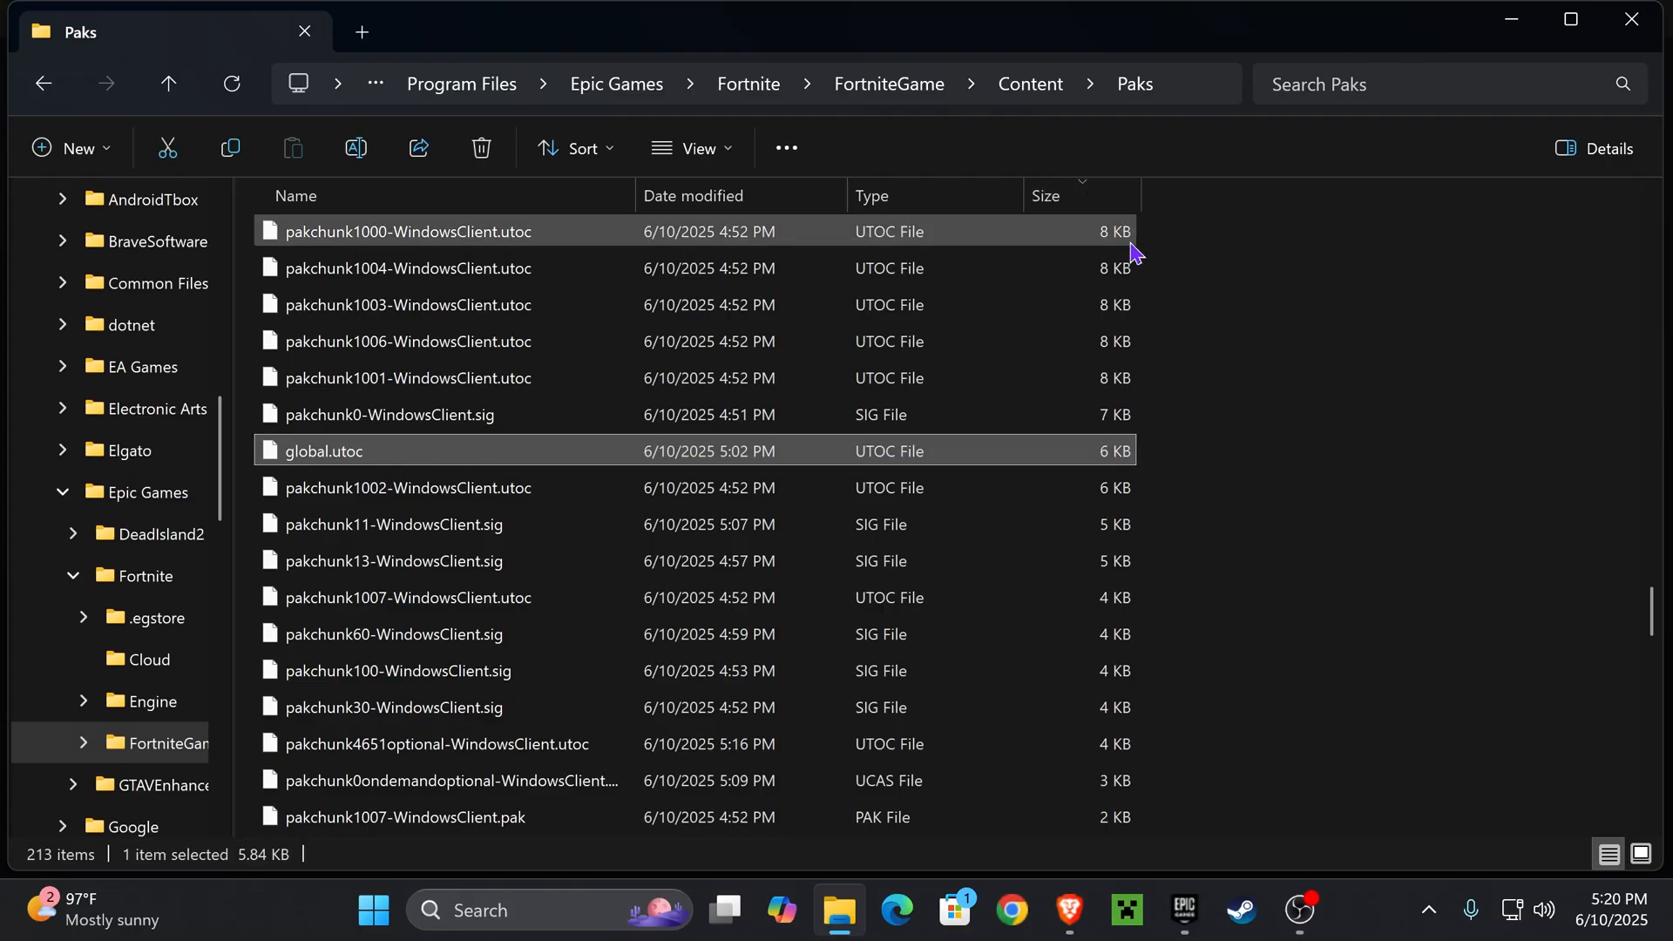
{"action": "scroll", "scroll_direction": "down", "scroll_amount": 3}
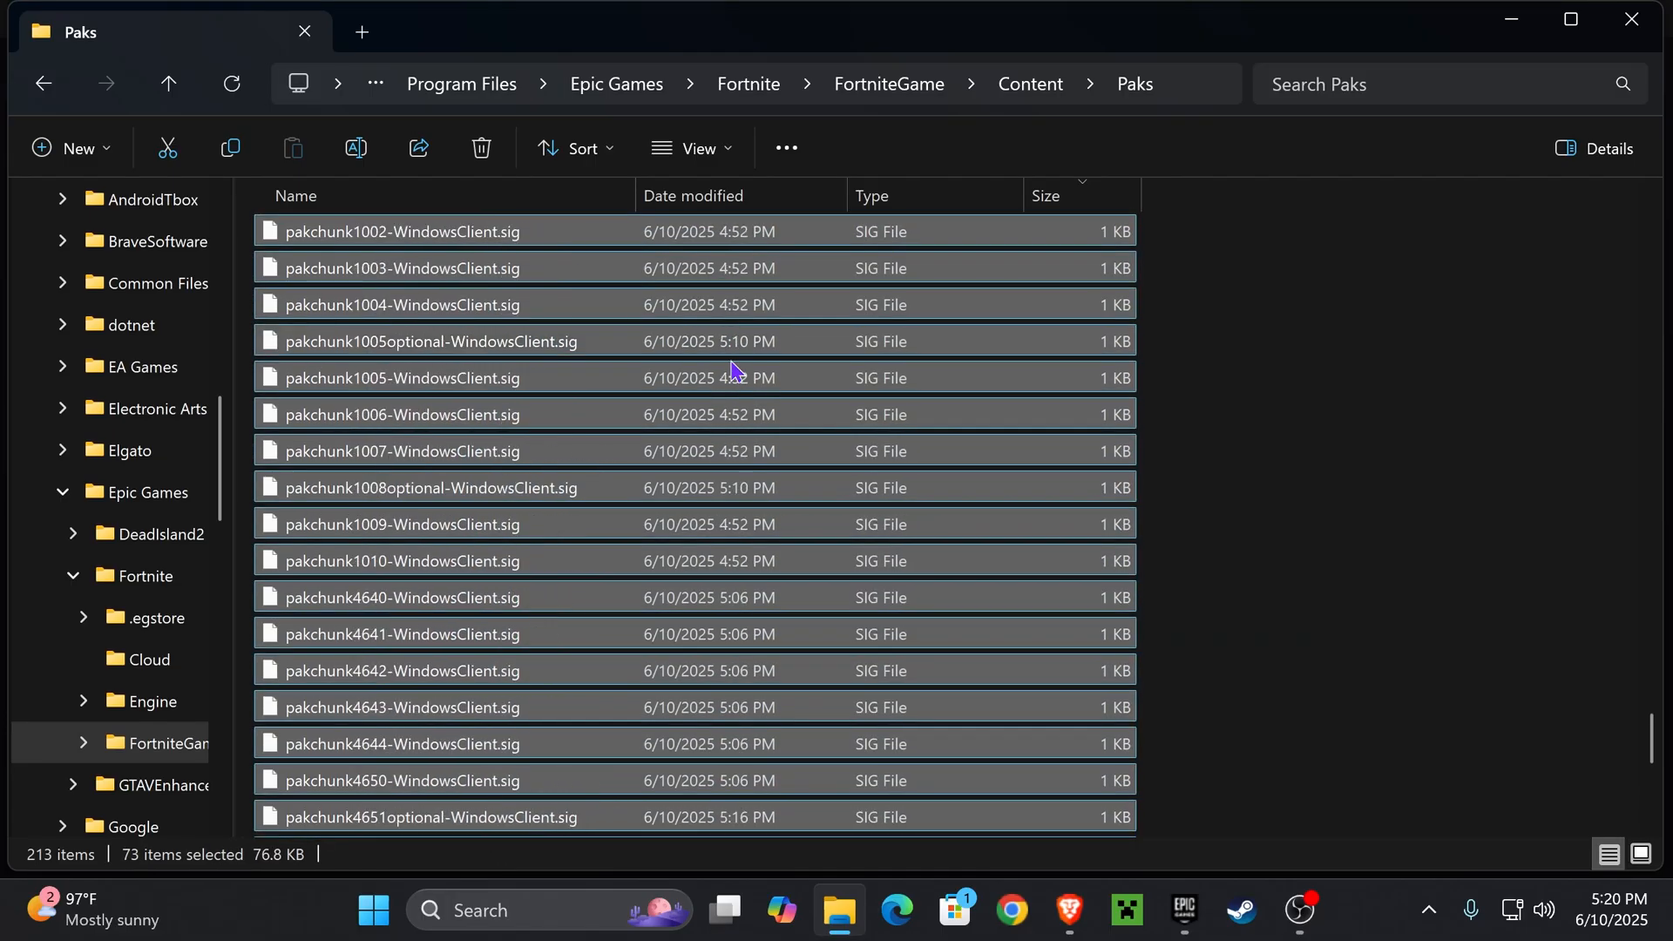
{"action": "left_click", "coordinate": [1049, 195]}
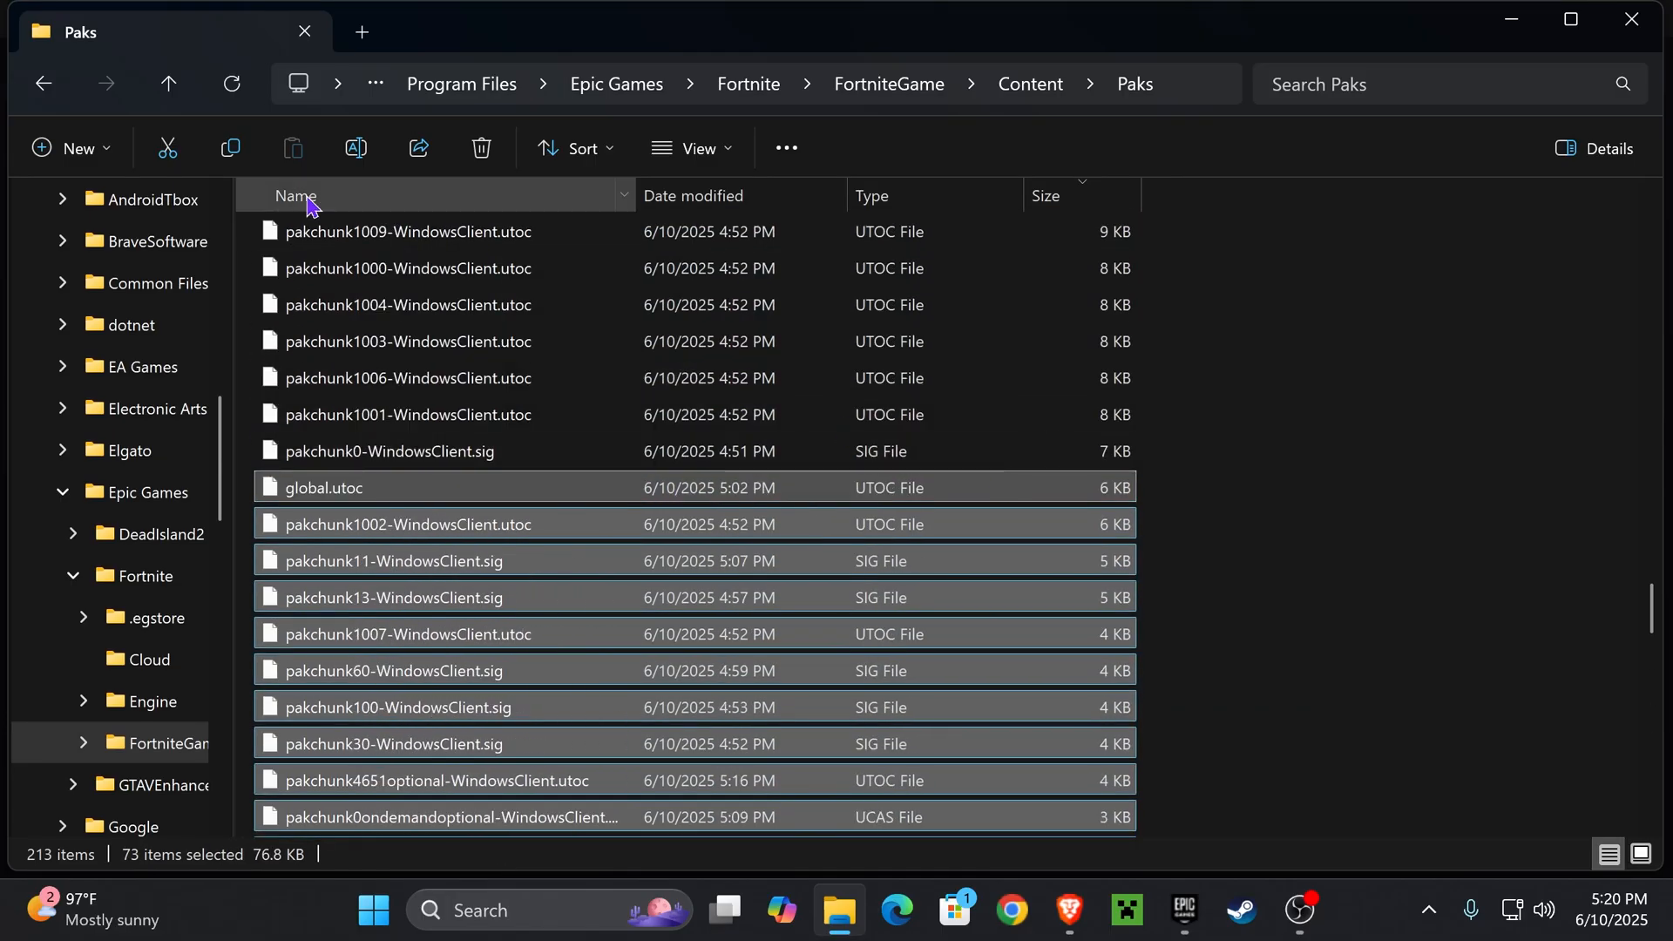
{"action": "mouse_move", "coordinate": [481, 147]}
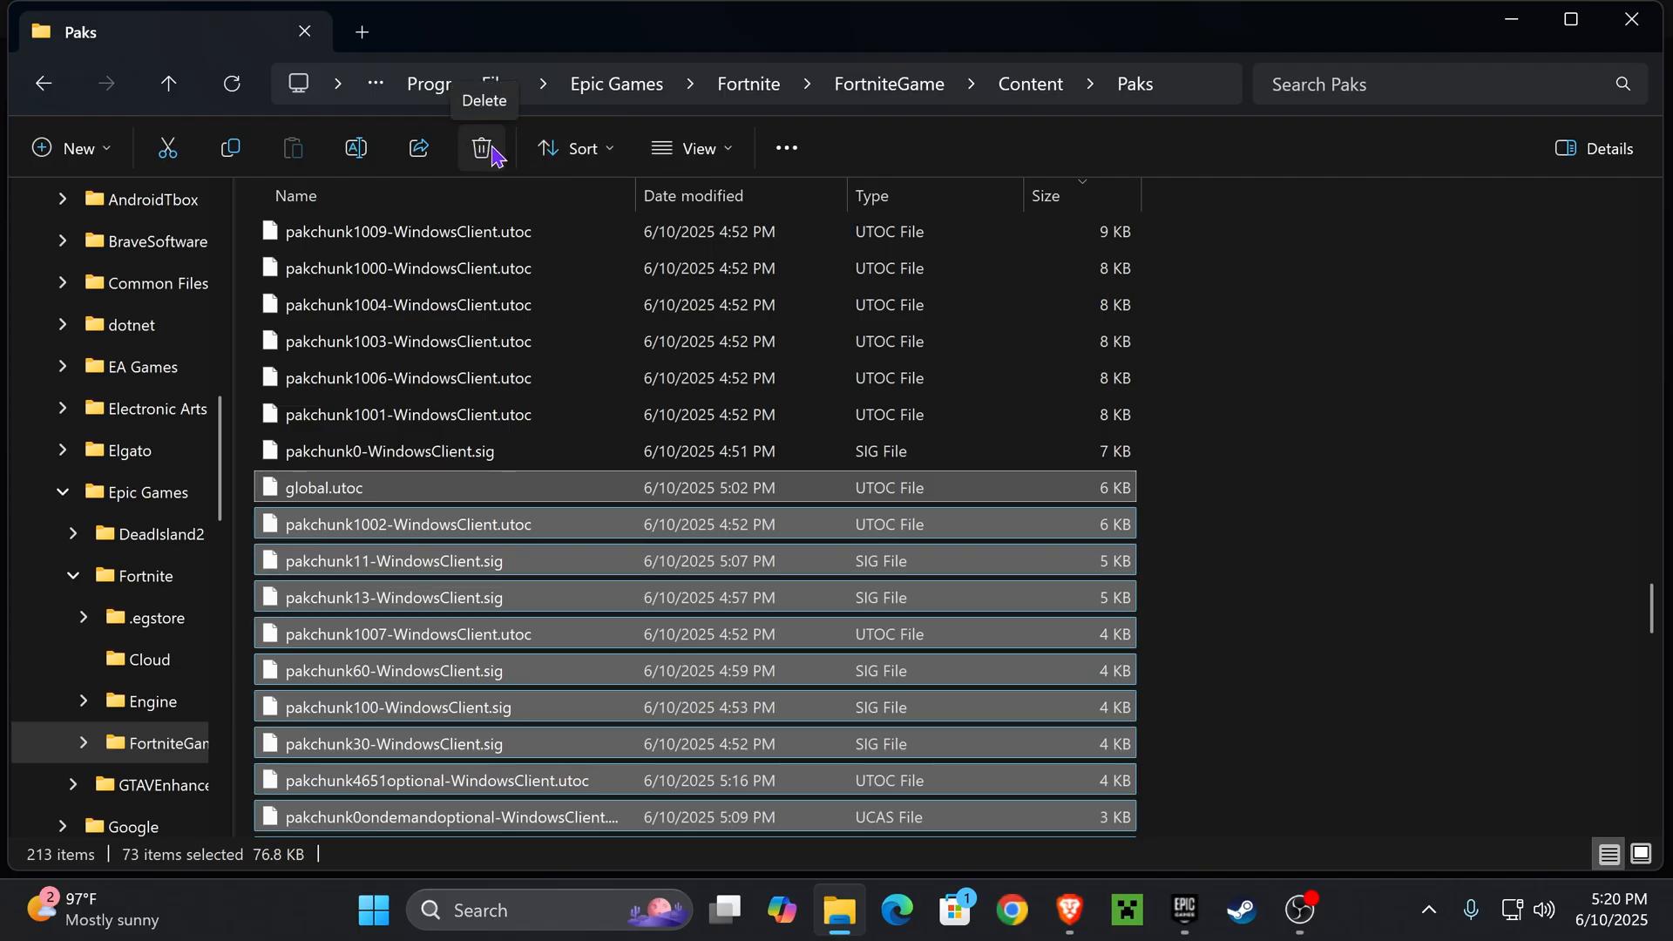
{"action": "left_click", "coordinate": [481, 148]}
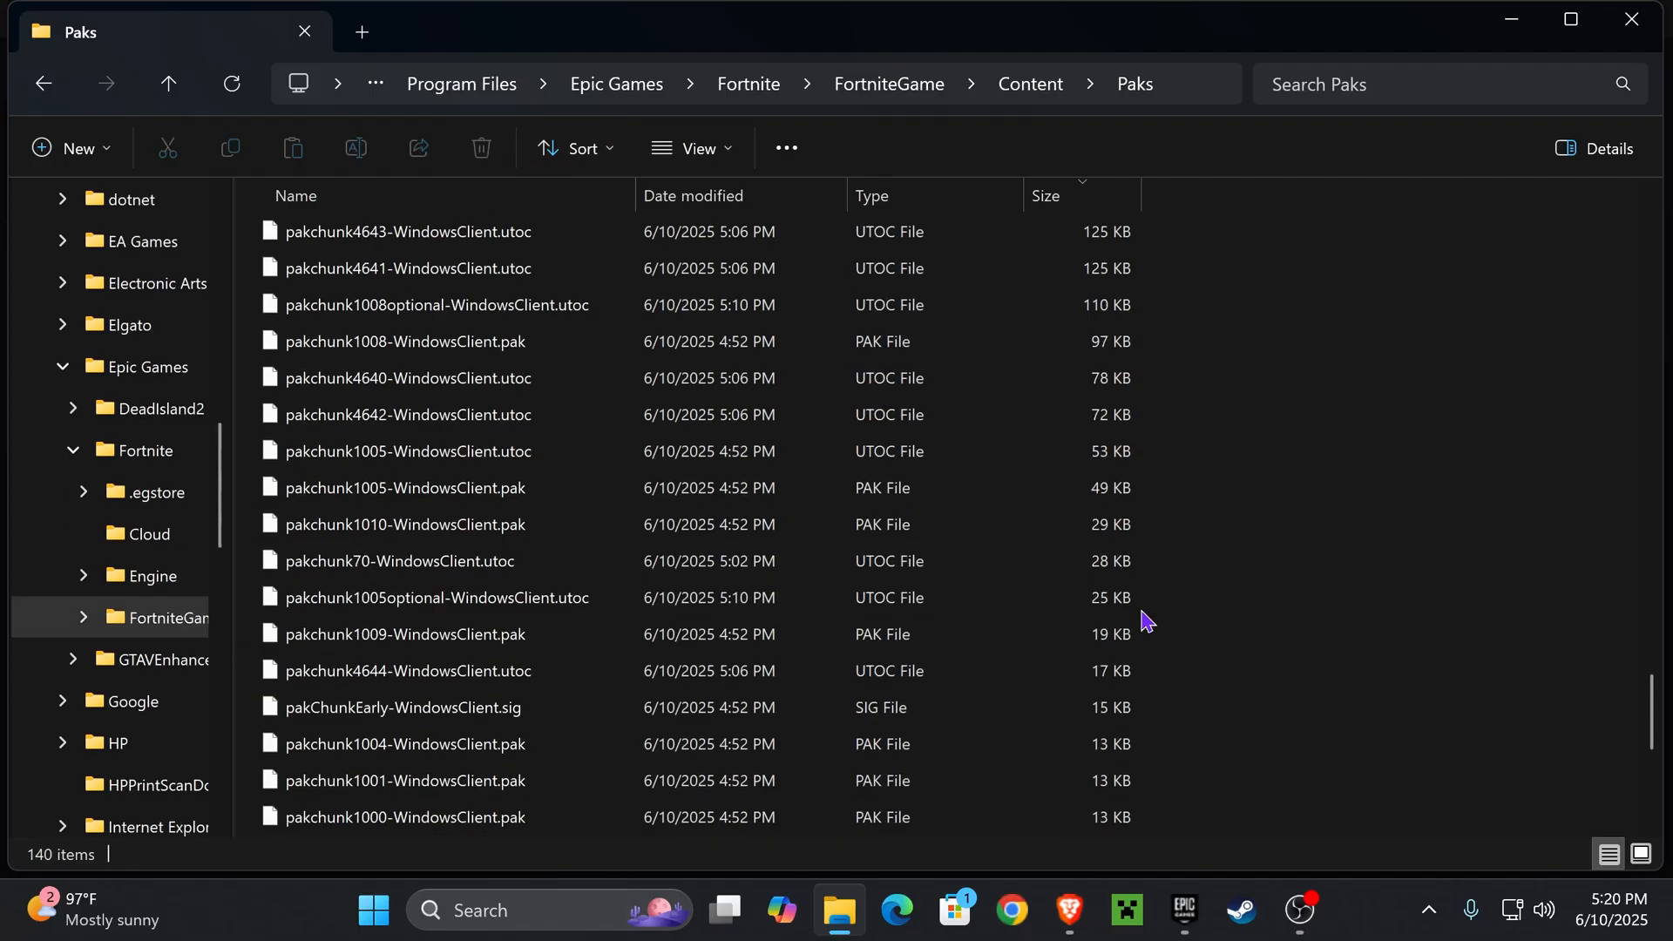
{"action": "left_click", "coordinate": [1049, 195]}
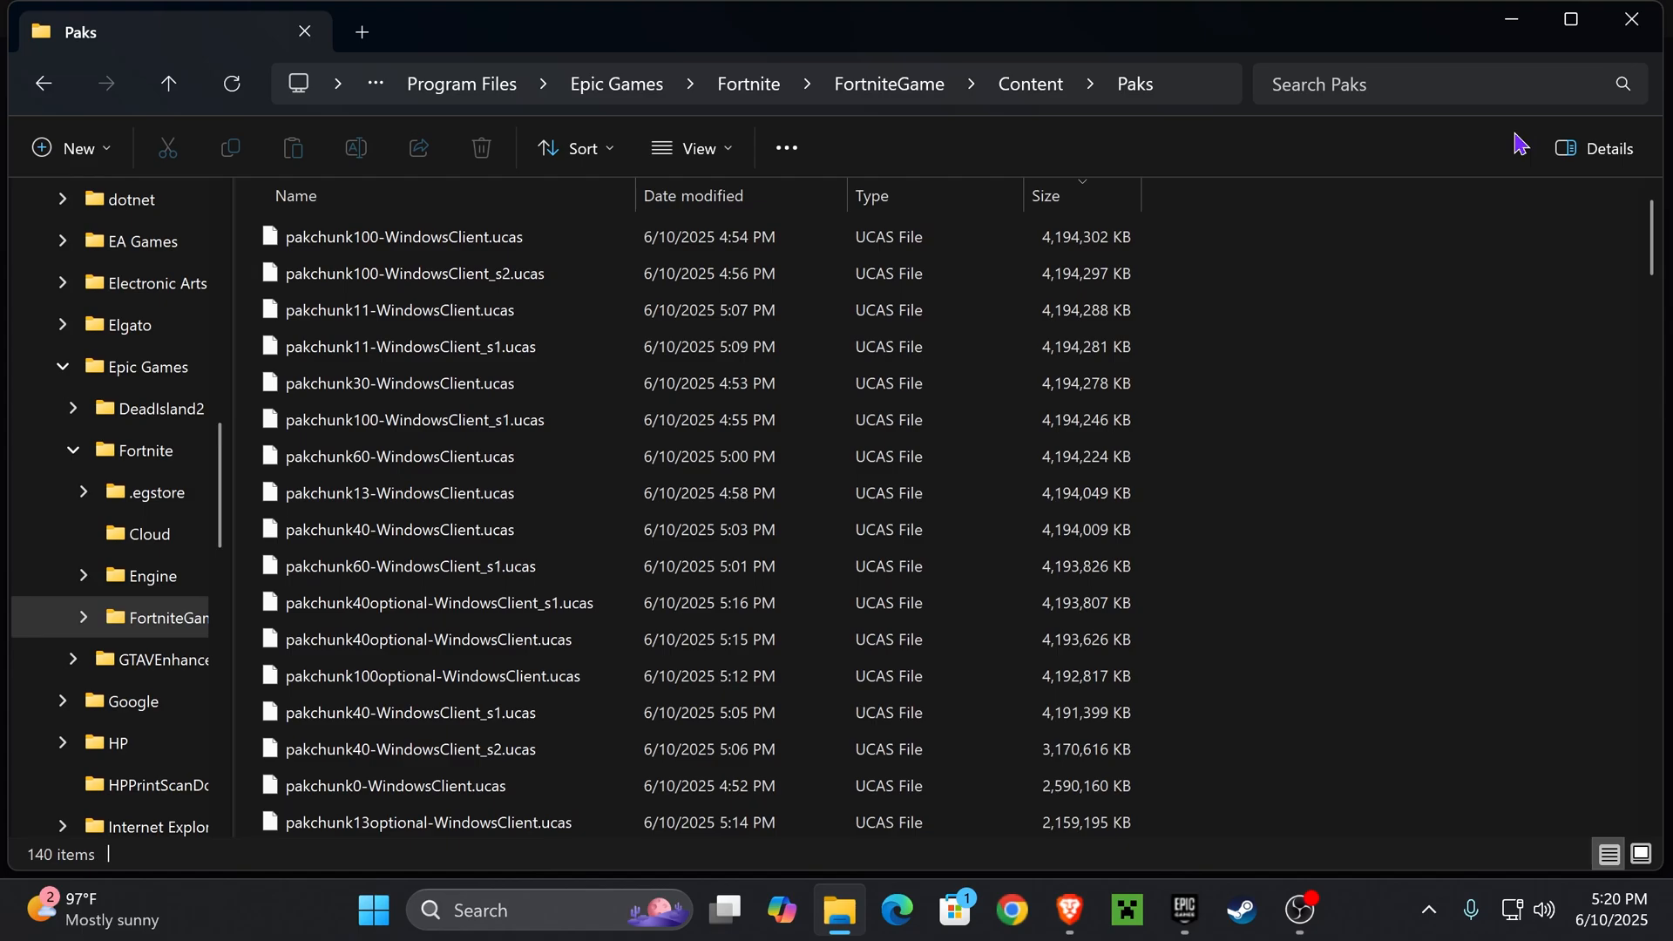
Step: Back in the launcher, reopen Fortnite's options and verify its game files
{"action": "left_click", "coordinate": [1181, 910]}
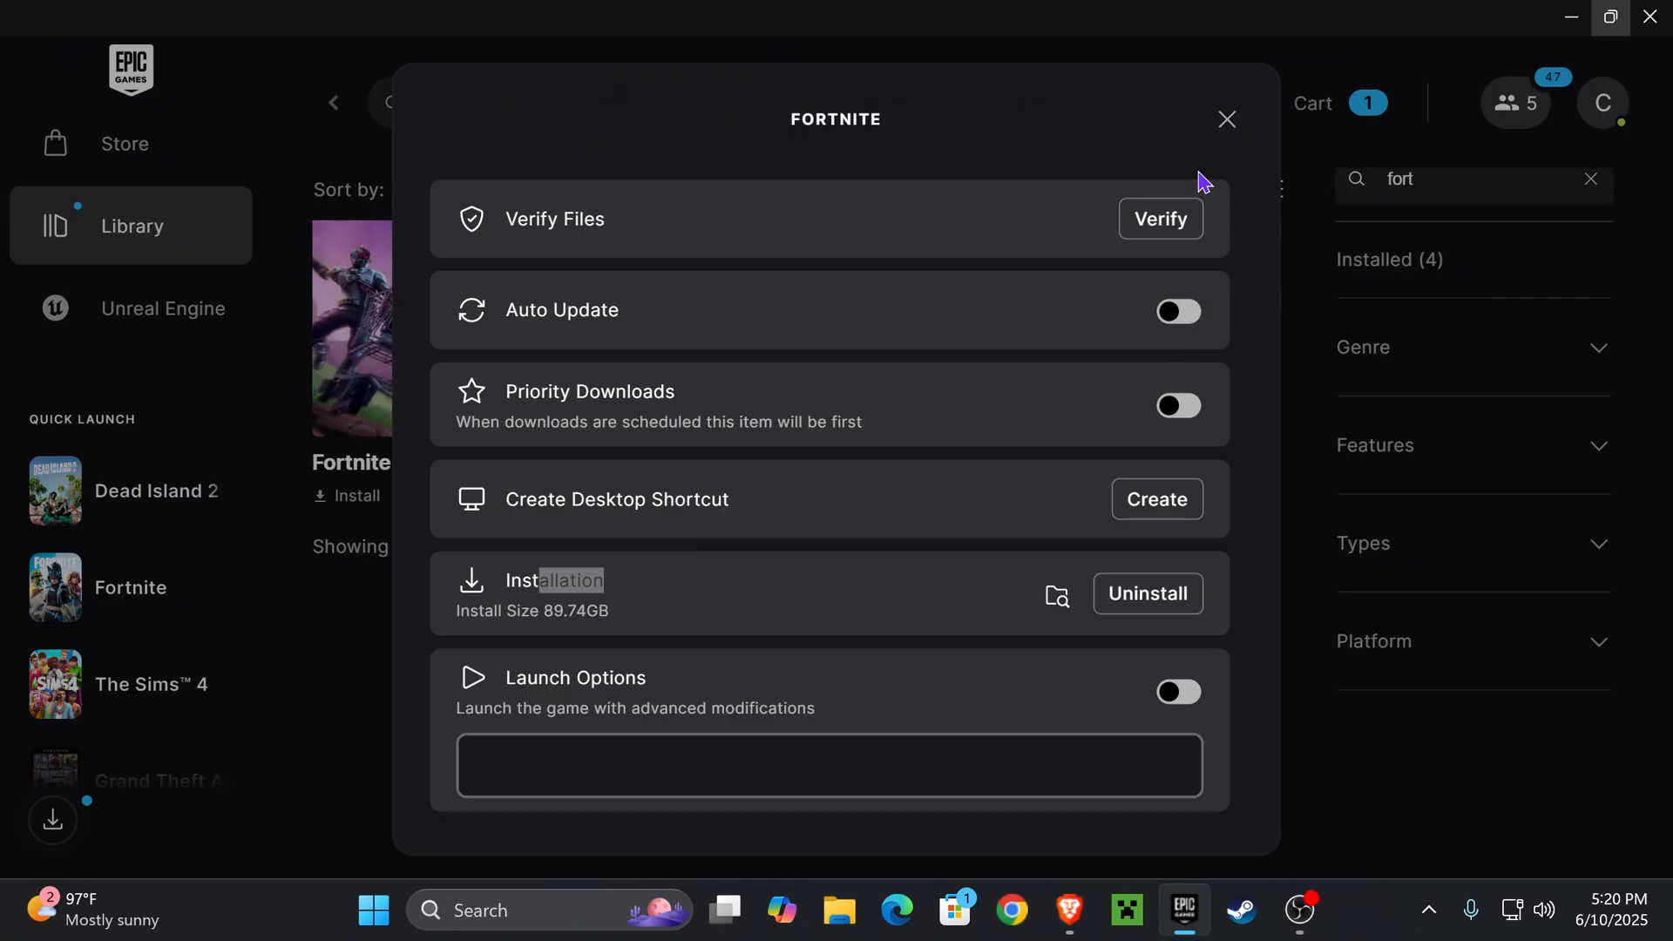
{"action": "left_click", "coordinate": [1225, 119]}
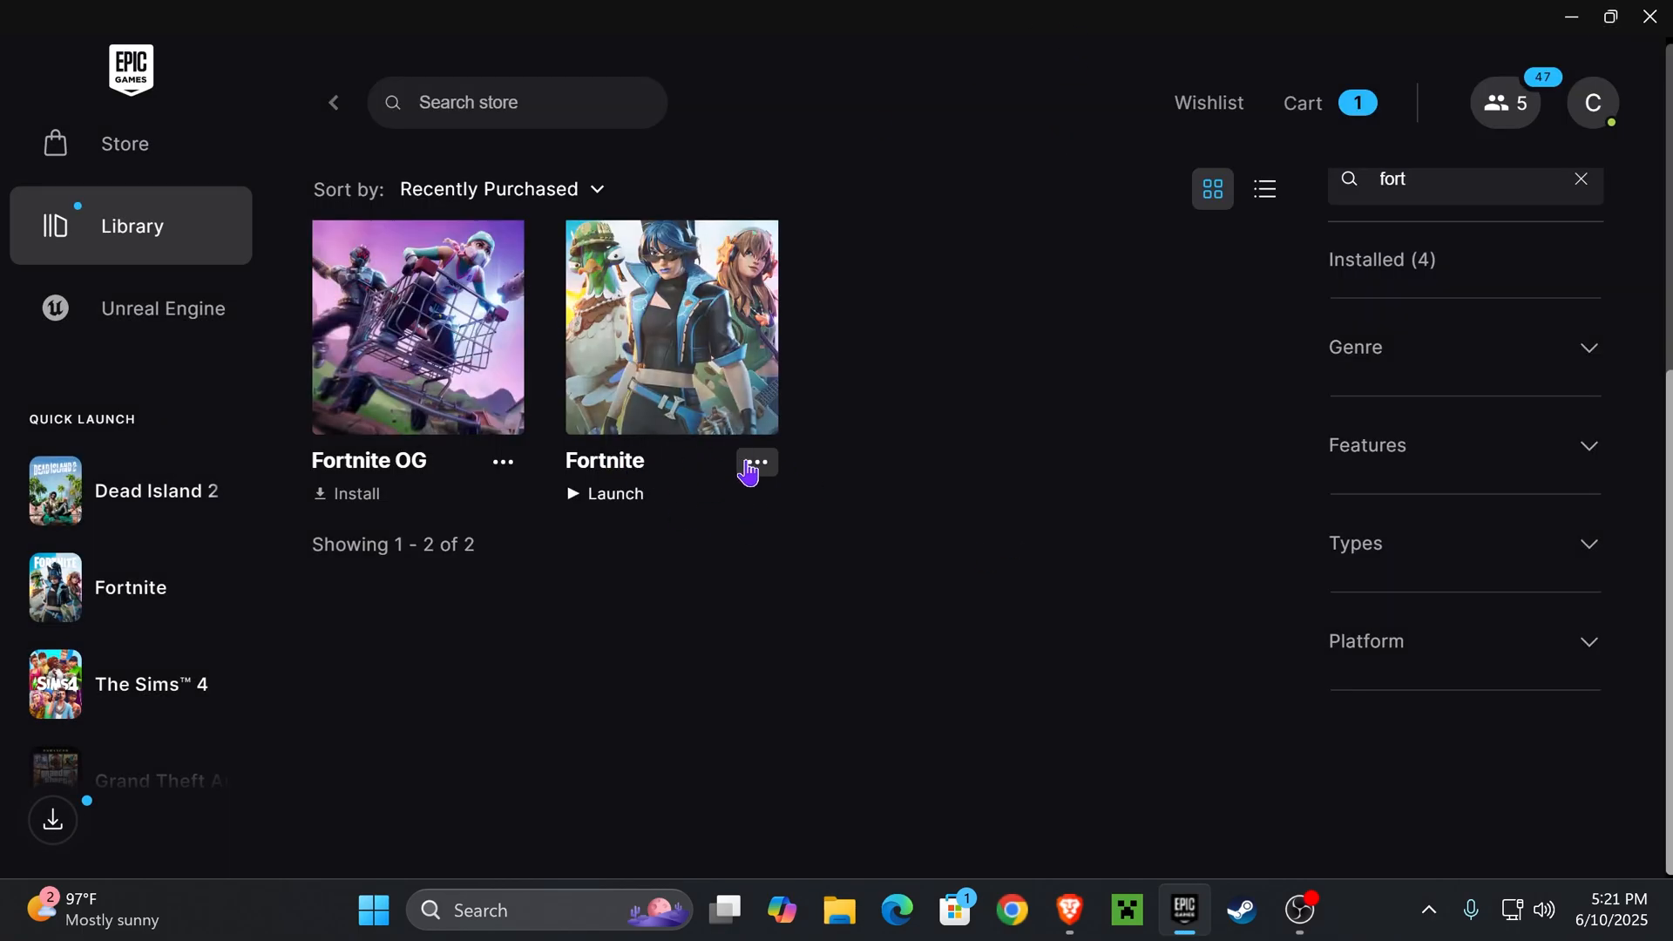
{"action": "left_click", "coordinate": [755, 463]}
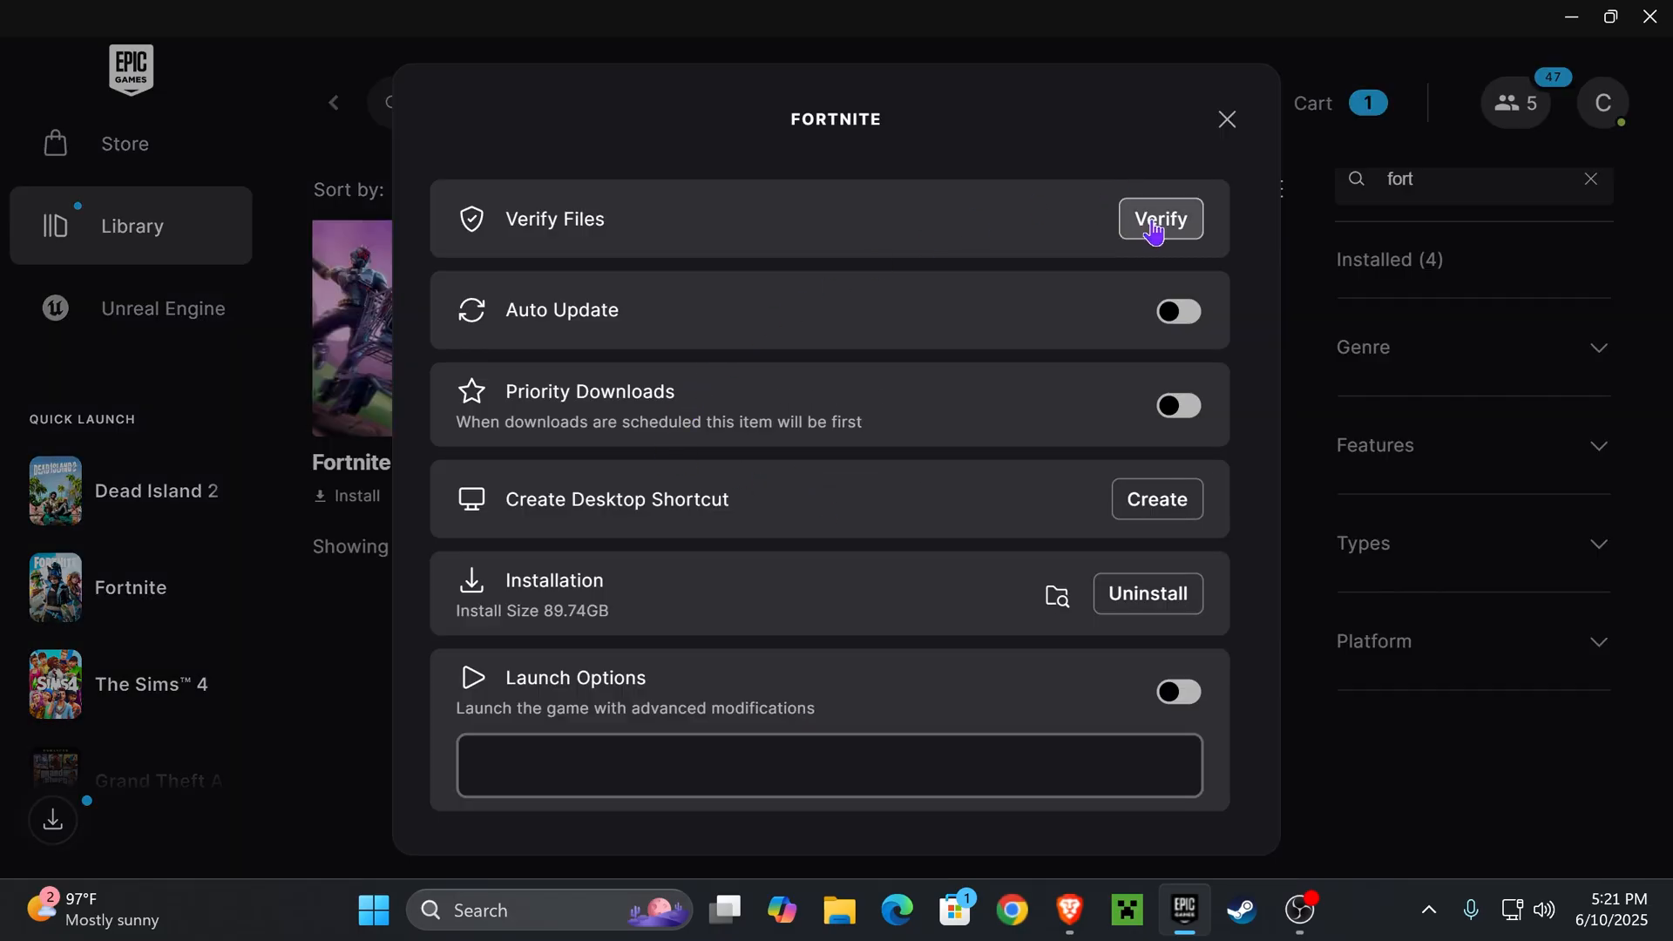
{"action": "mouse_move", "coordinate": [1181, 231]}
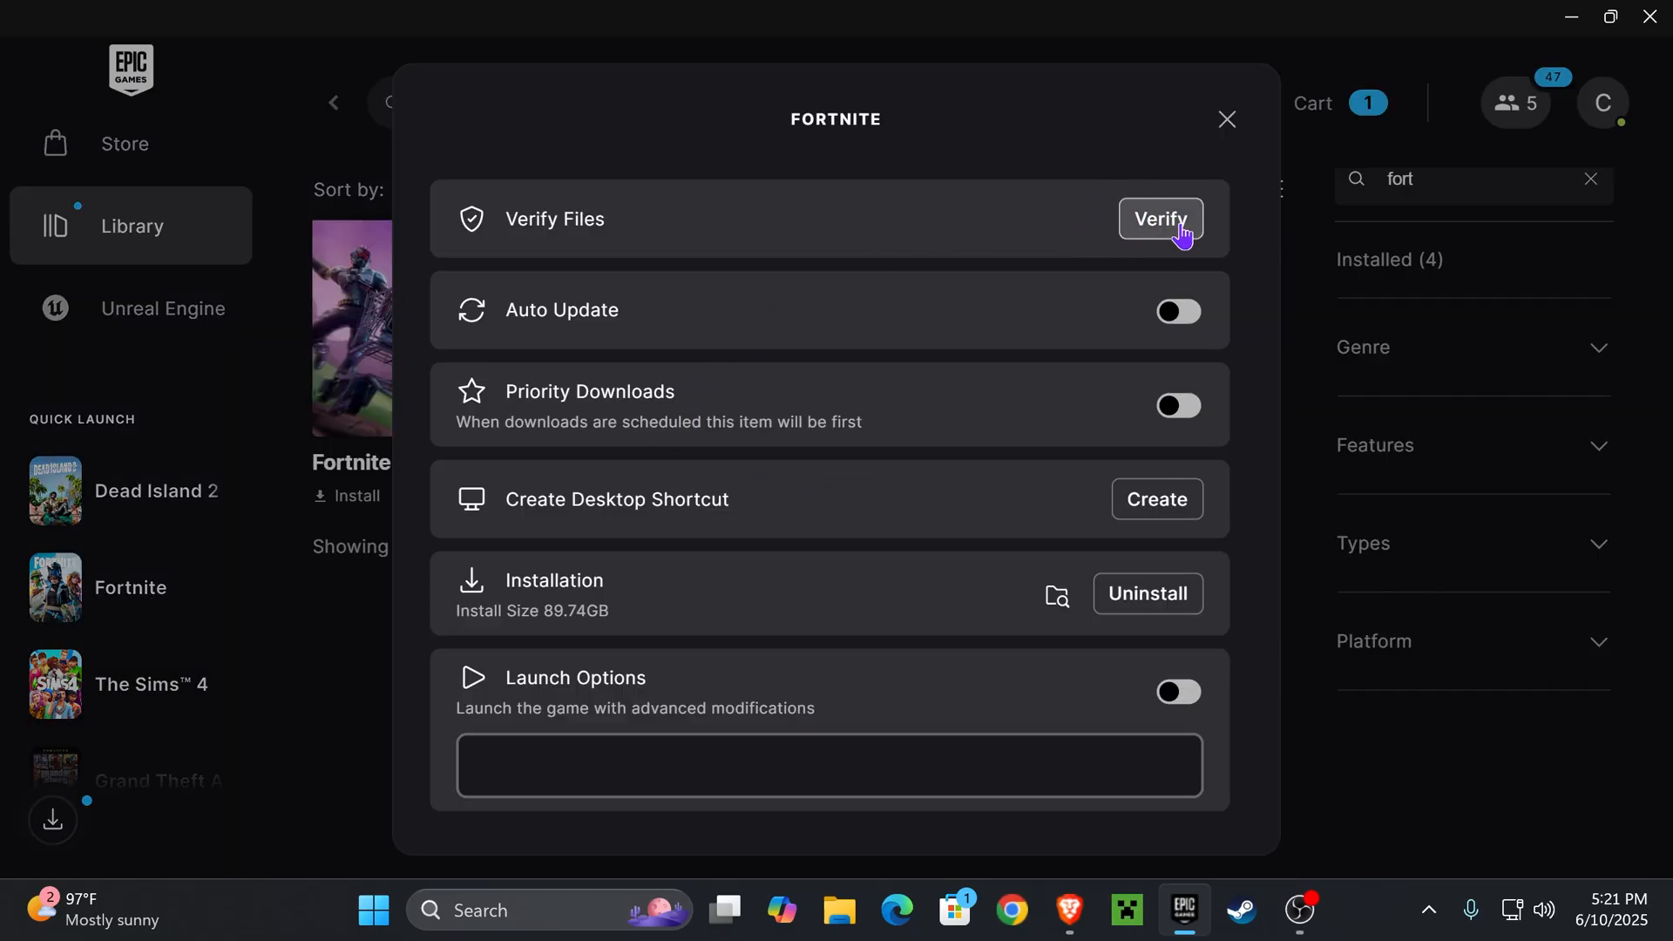
{"action": "left_click", "coordinate": [1160, 220]}
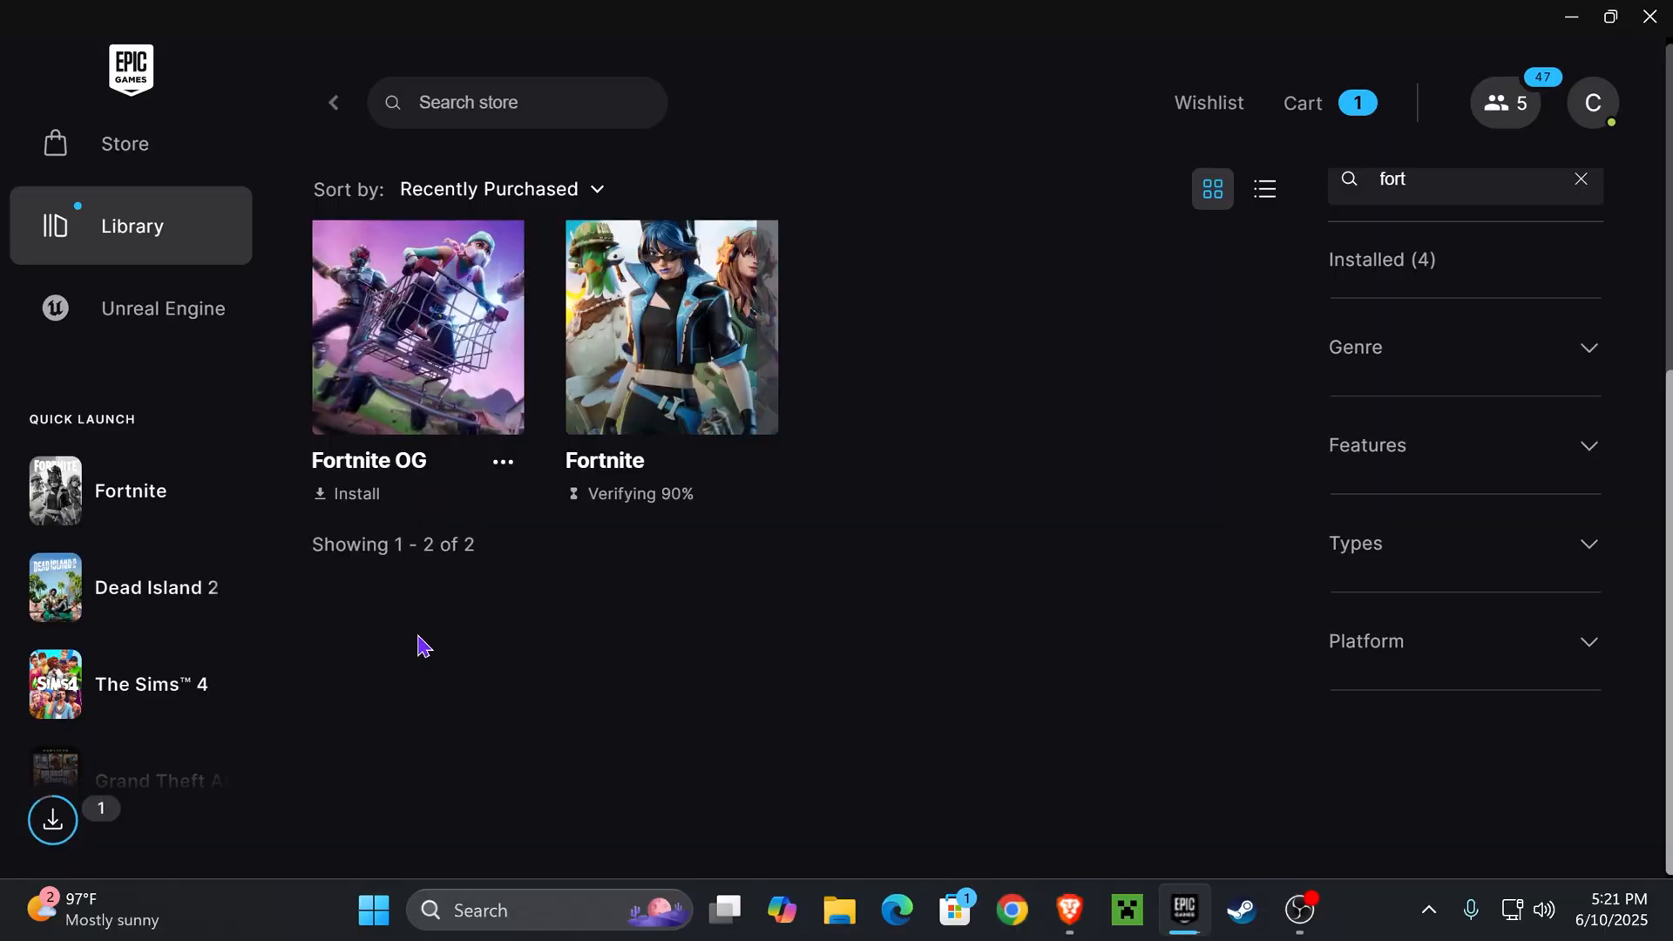
{"action": "left_click", "coordinate": [53, 819]}
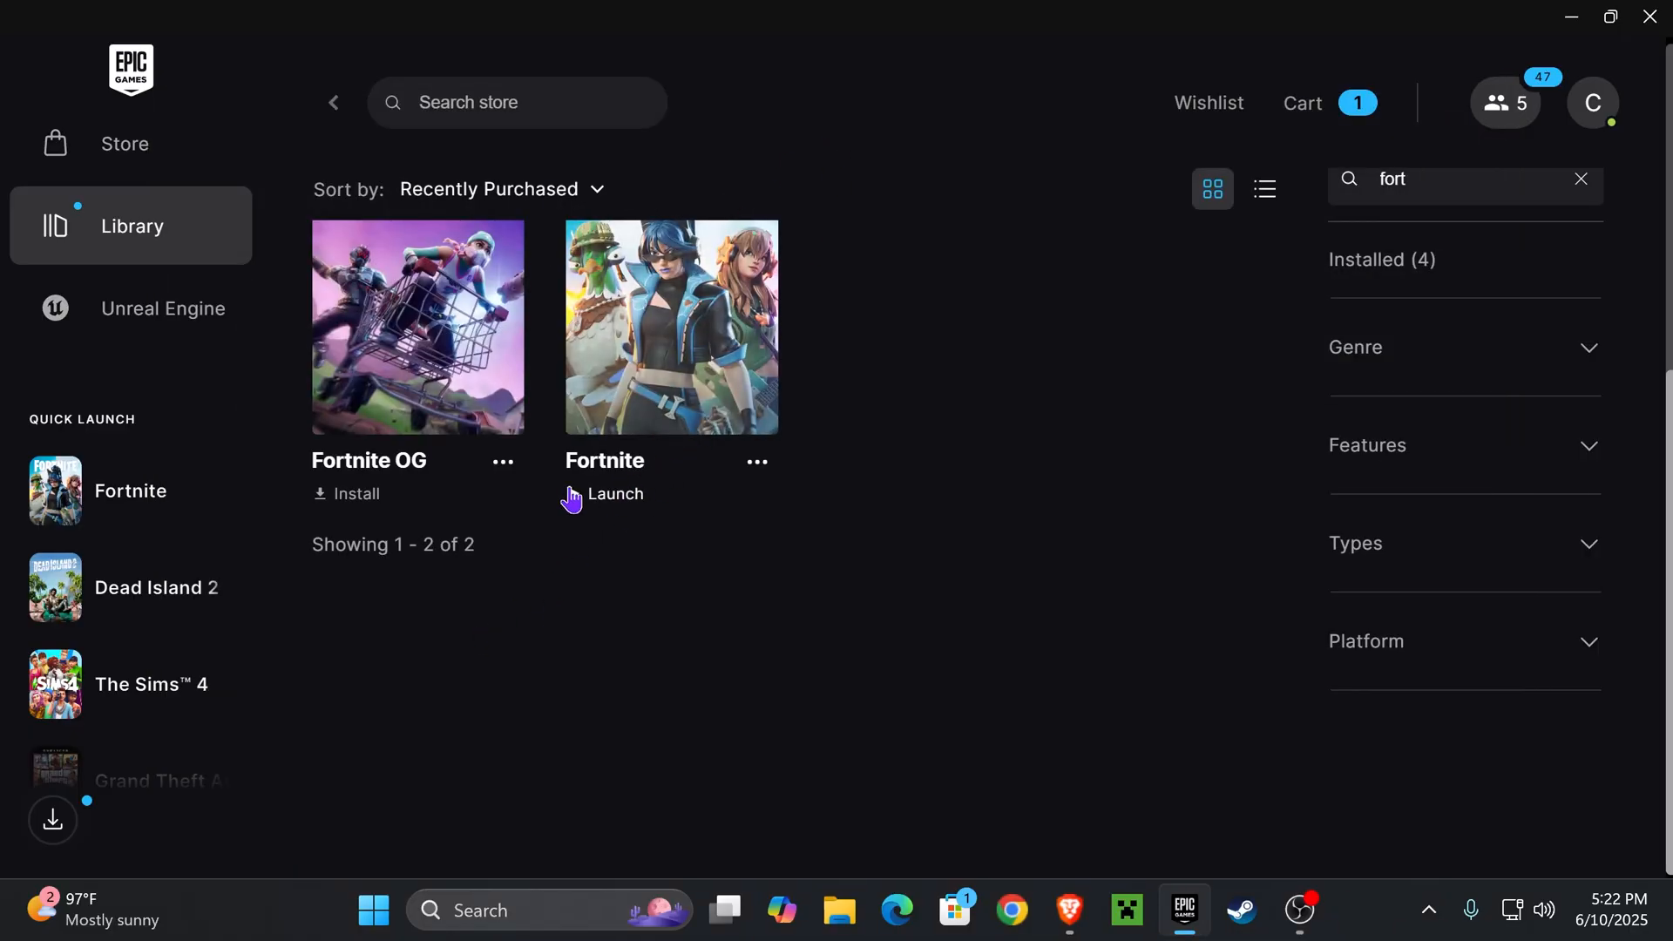
Step: Launch Fortnite and start searching for a Battle Royale match from the lobby
{"action": "left_click", "coordinate": [615, 493]}
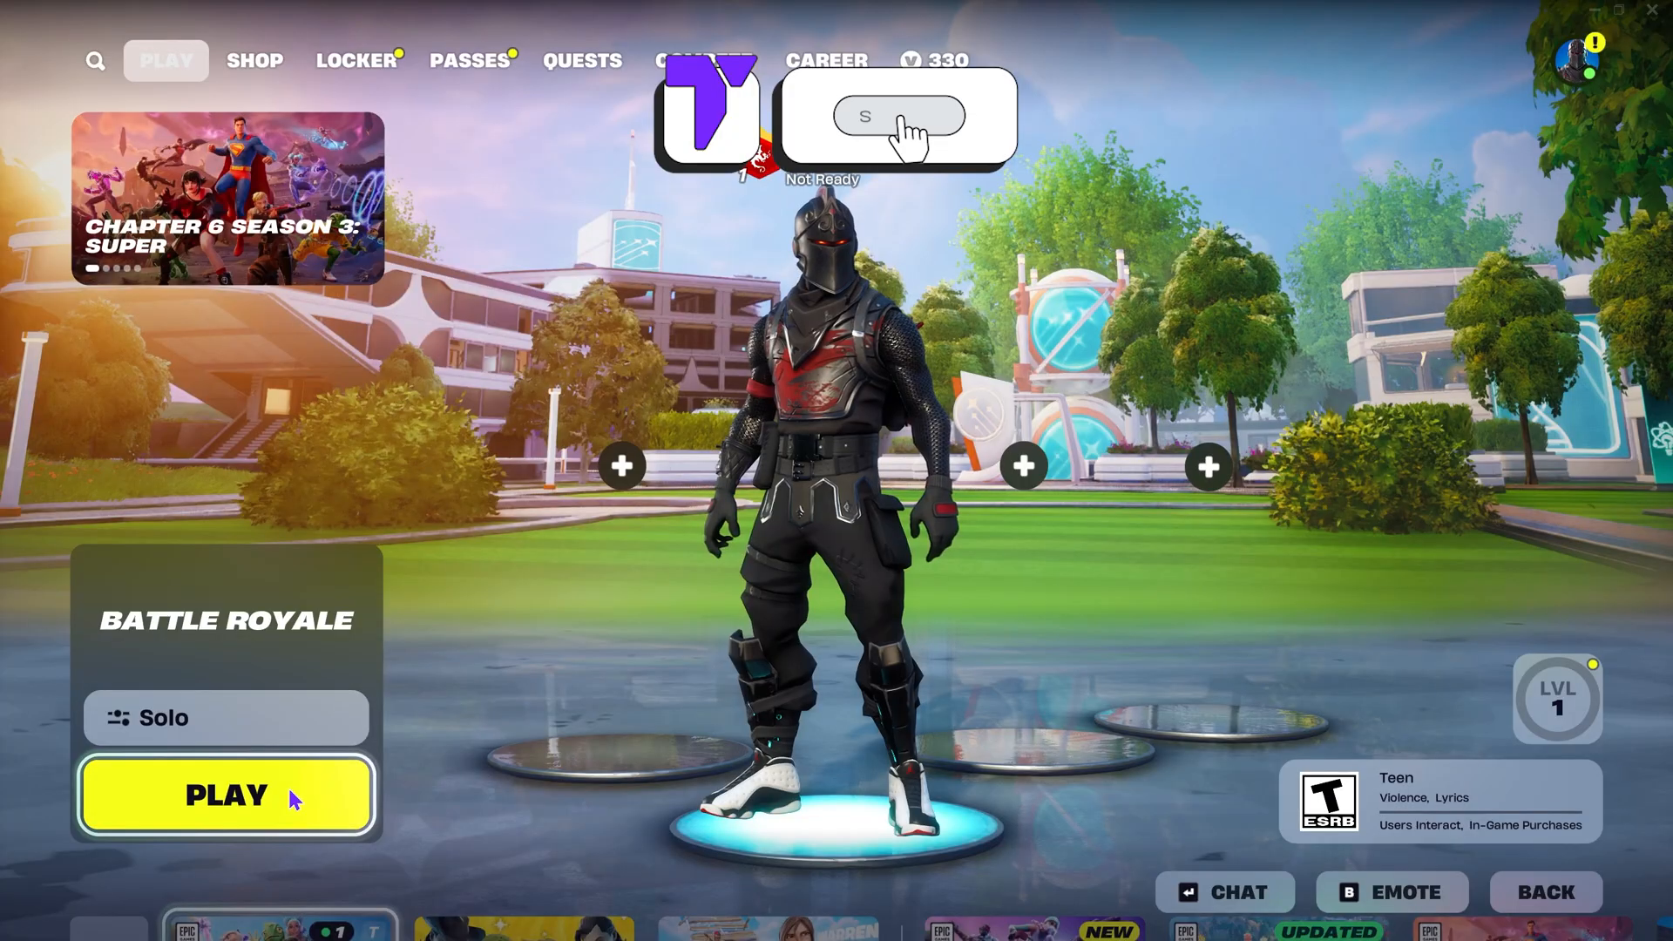
{"action": "left_click", "coordinate": [225, 795]}
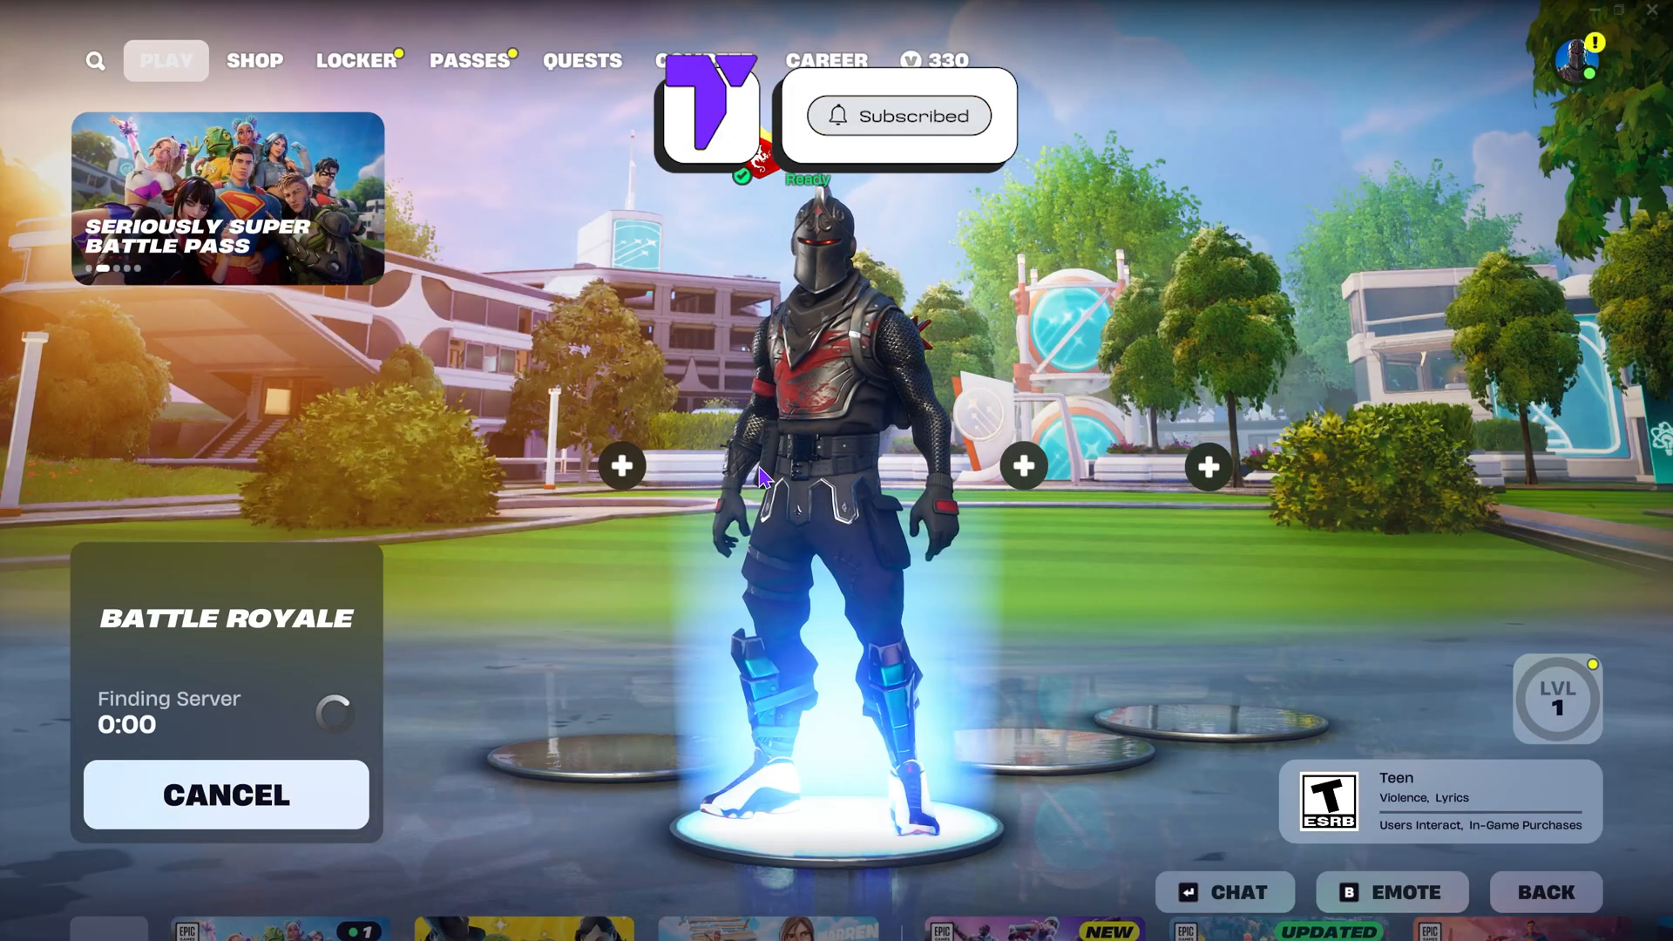